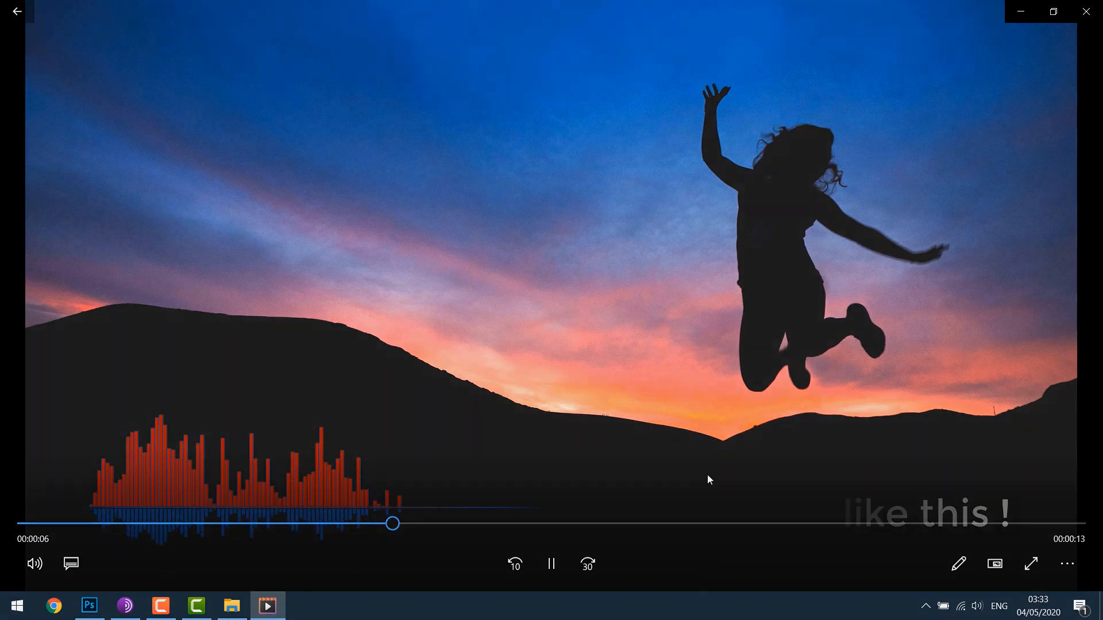
- Download the Rainmeter 4.3.1 final release from rainmeter.net and view Chrome's downloads list
{"action": "left_click", "coordinate": [1086, 12]}
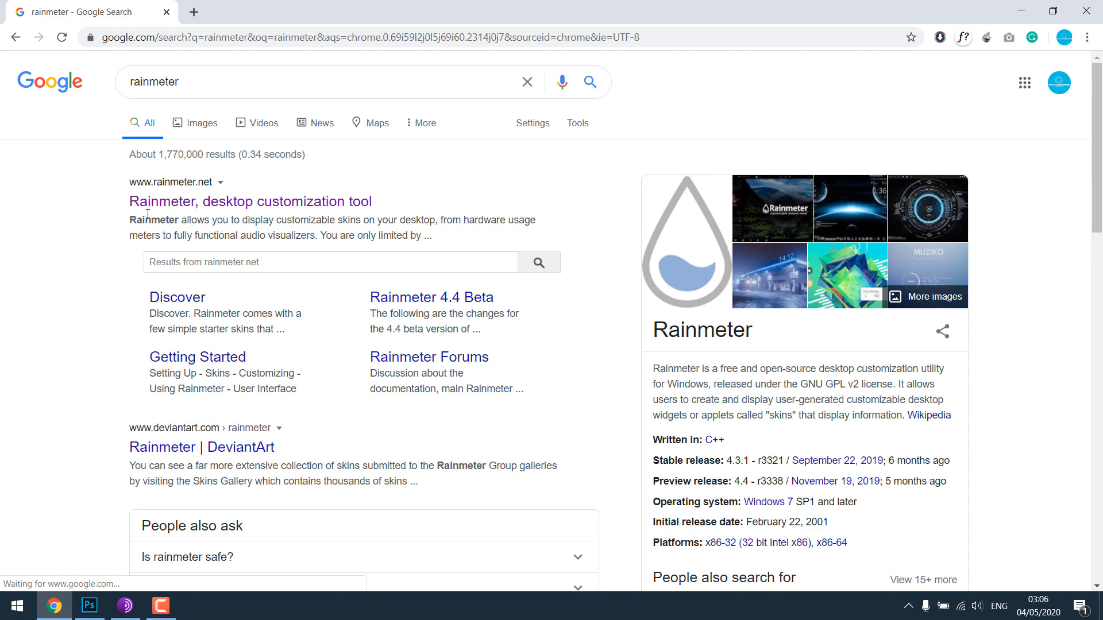
{"action": "left_click", "coordinate": [248, 201]}
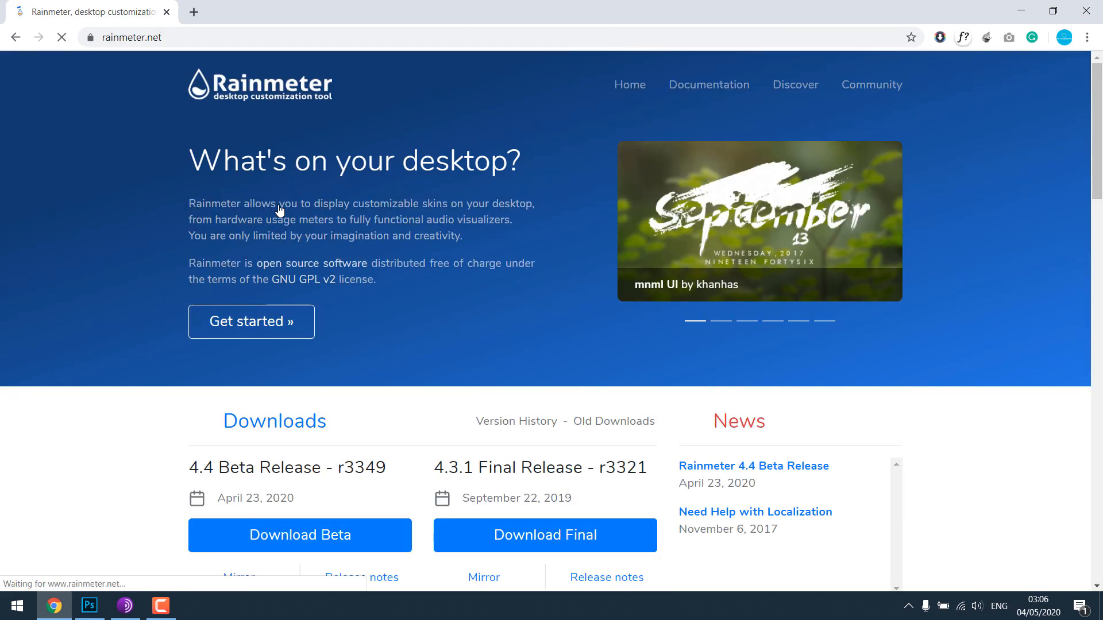
{"action": "scroll", "scroll_direction": "down", "scroll_amount": 3}
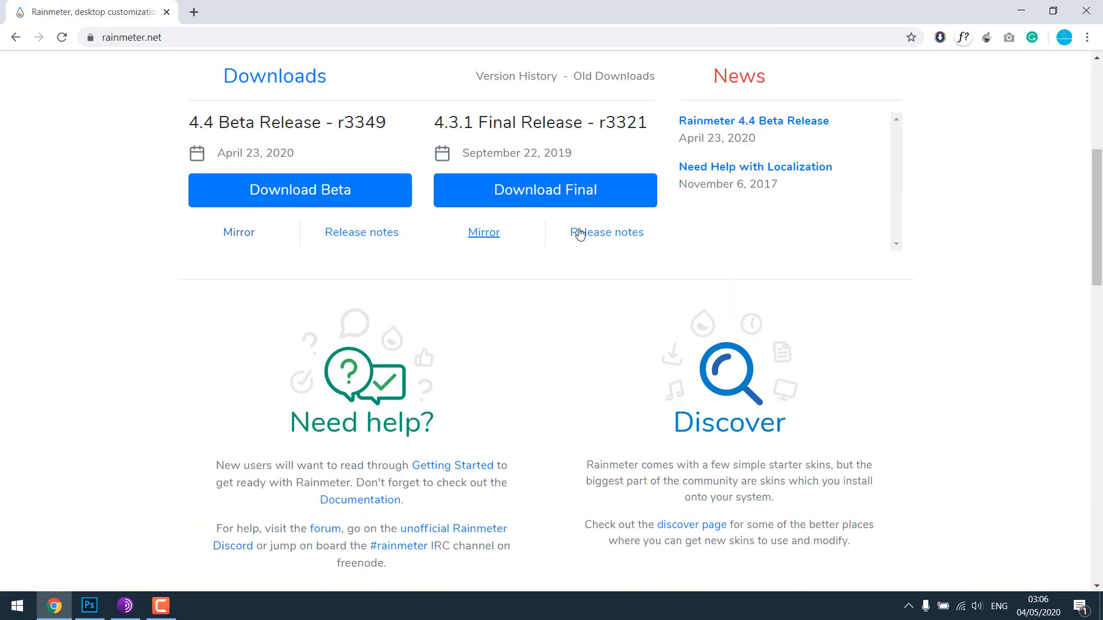
{"action": "left_click", "coordinate": [544, 190]}
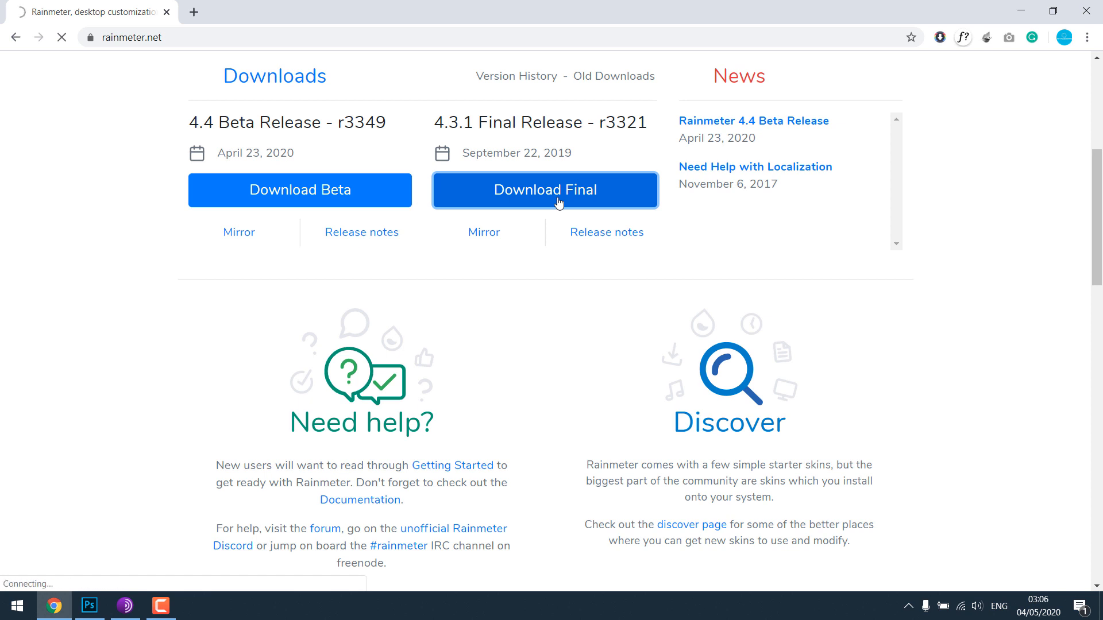
{"action": "left_click", "coordinate": [544, 190]}
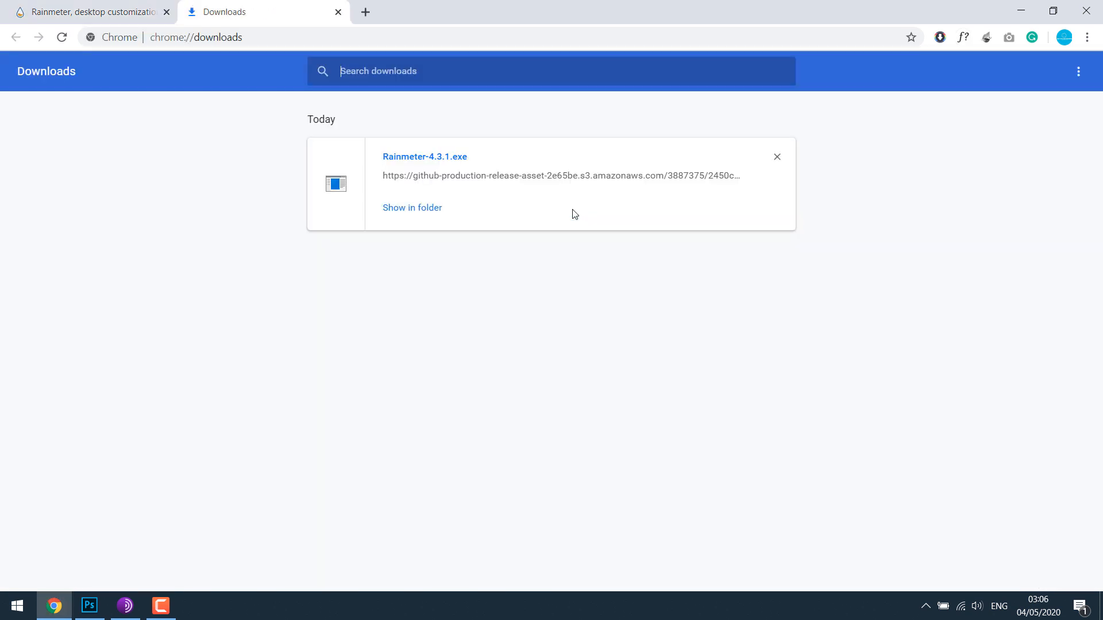
- Run the Rainmeter-4.3.1 installer in English with default options, then finish and launch Rainmeter
{"action": "left_click", "coordinate": [412, 208]}
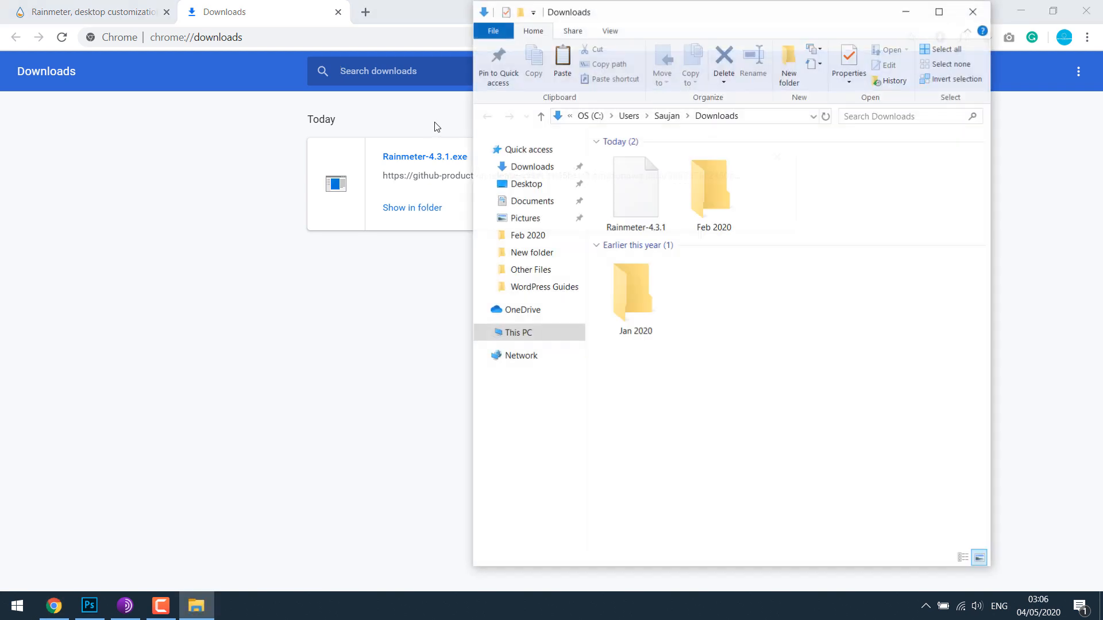
{"action": "left_click", "coordinate": [634, 186]}
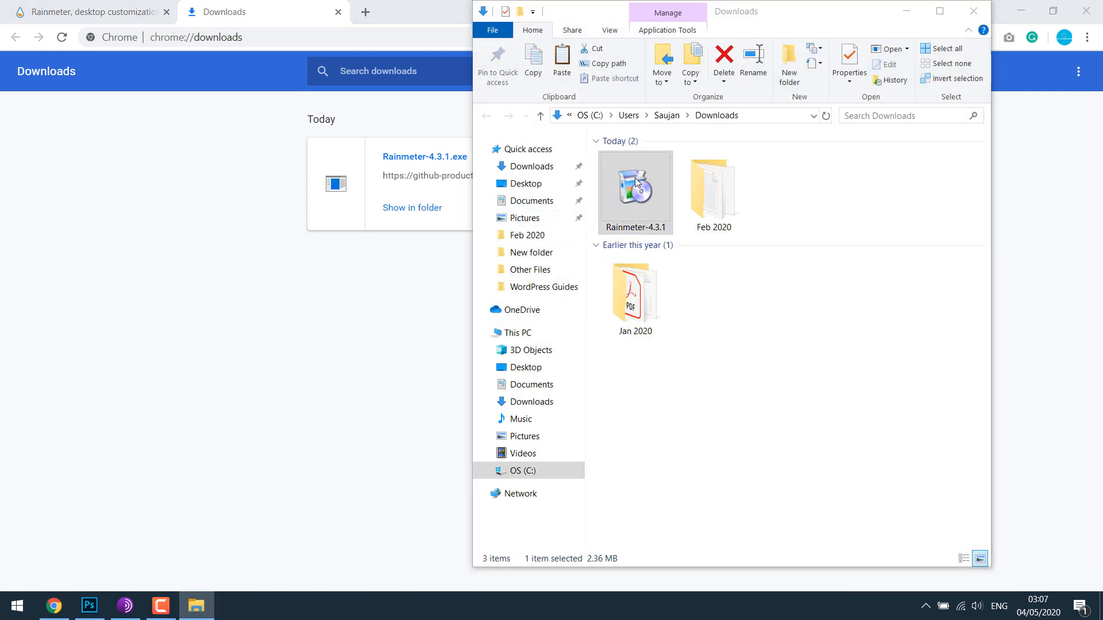
{"action": "double_click", "coordinate": [634, 188]}
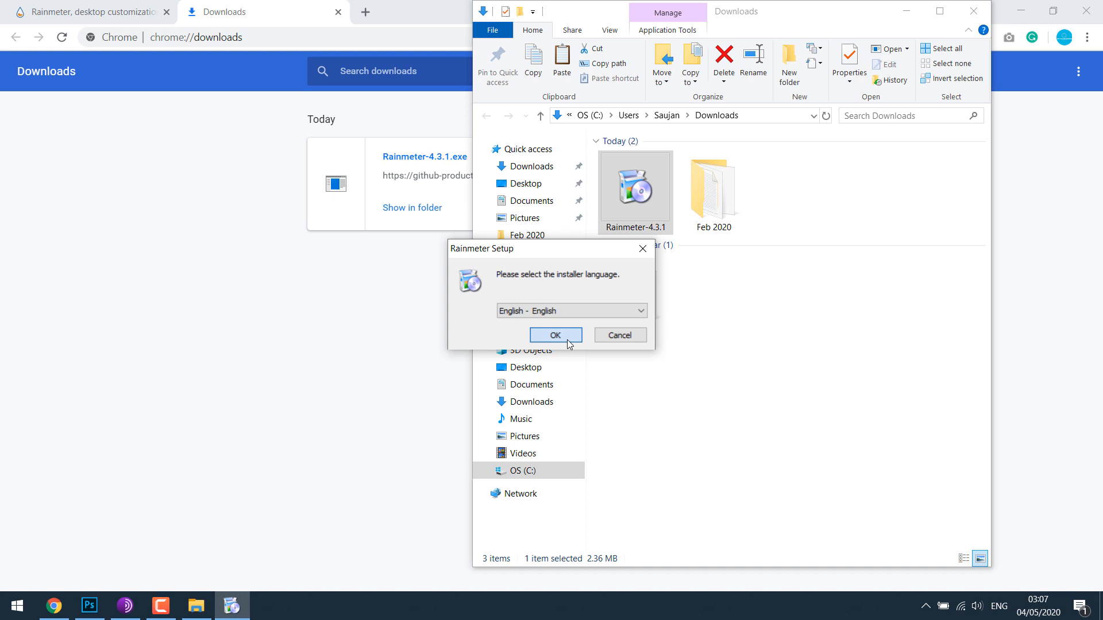
{"action": "left_click", "coordinate": [555, 335]}
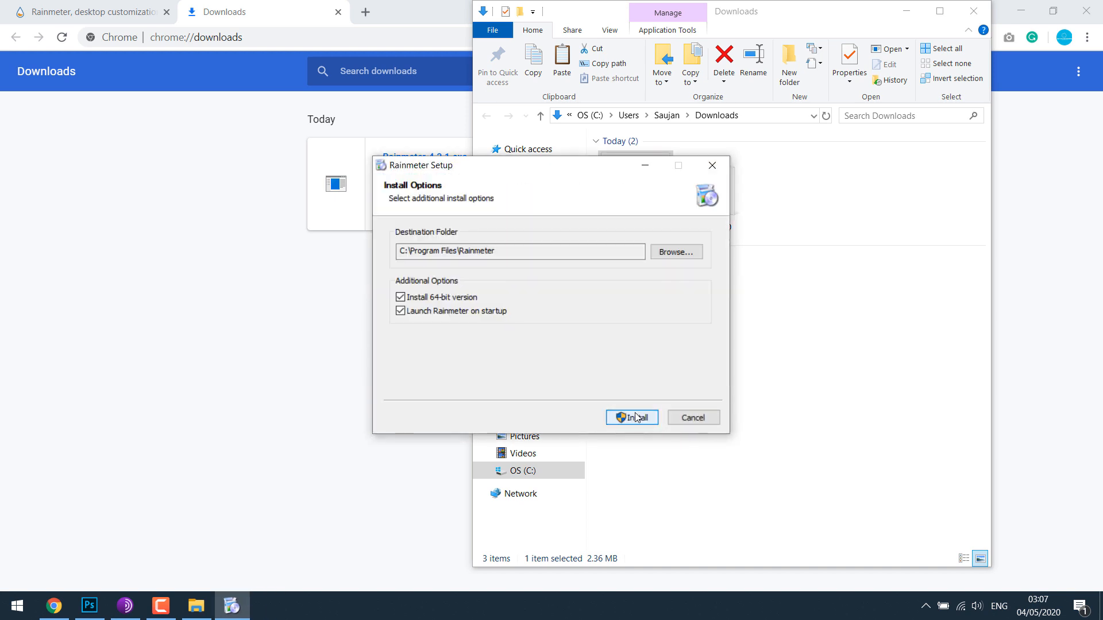
{"action": "left_click", "coordinate": [630, 417]}
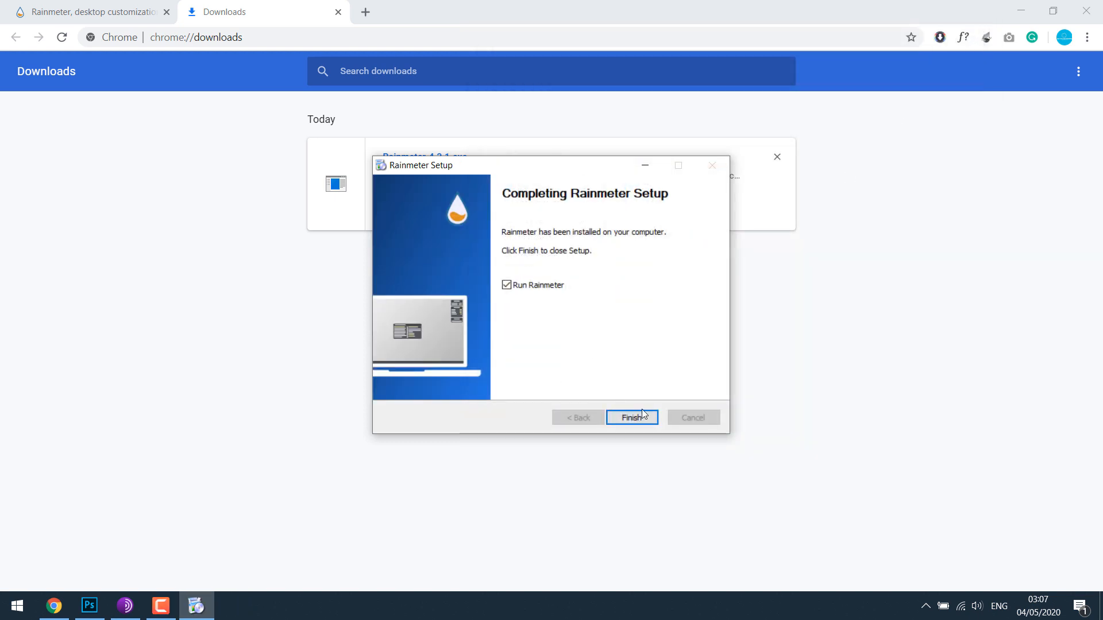
{"action": "left_click", "coordinate": [630, 417]}
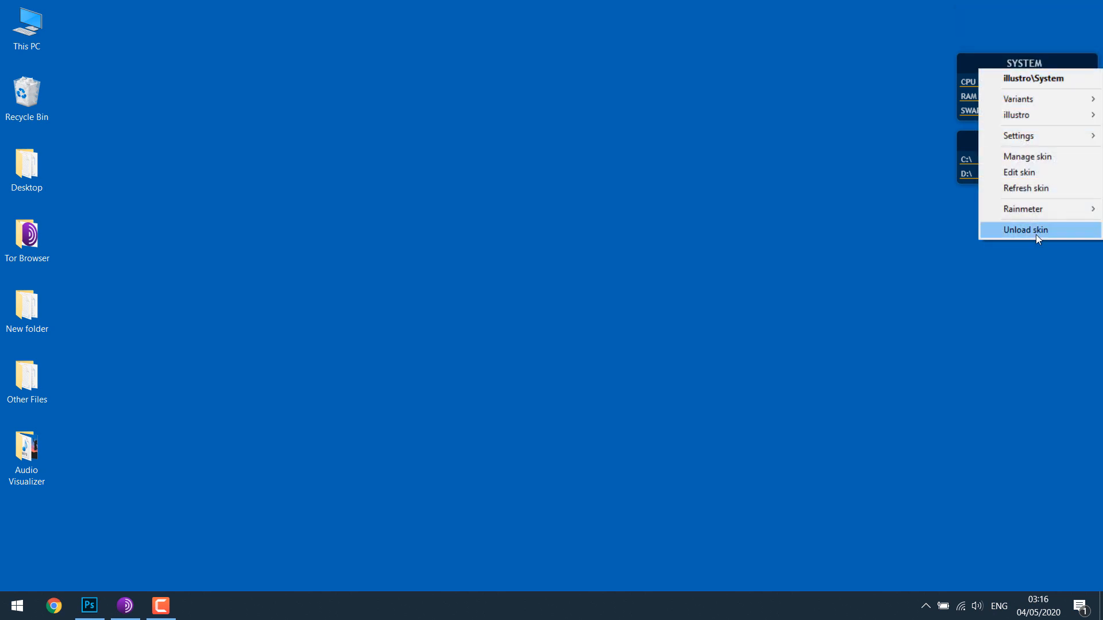
- Unload the illustro System skin from the desktop
{"action": "left_click", "coordinate": [1024, 230]}
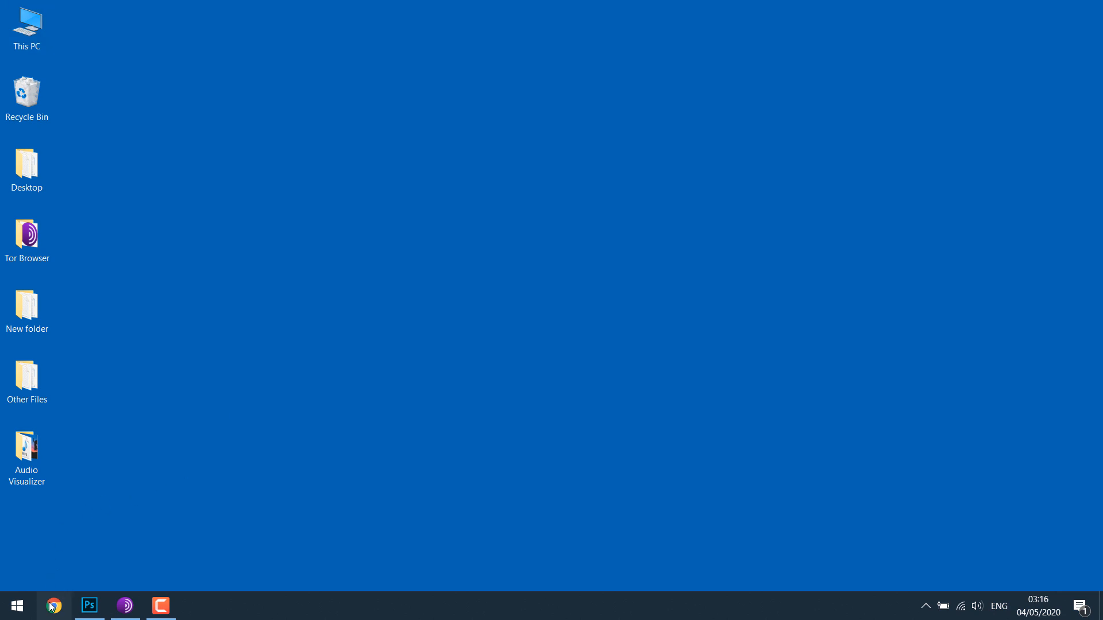
- Download simple-clean.rmskin from visualskins.com's Simple Clean page and view the downloads list
{"action": "left_click", "coordinate": [54, 605]}
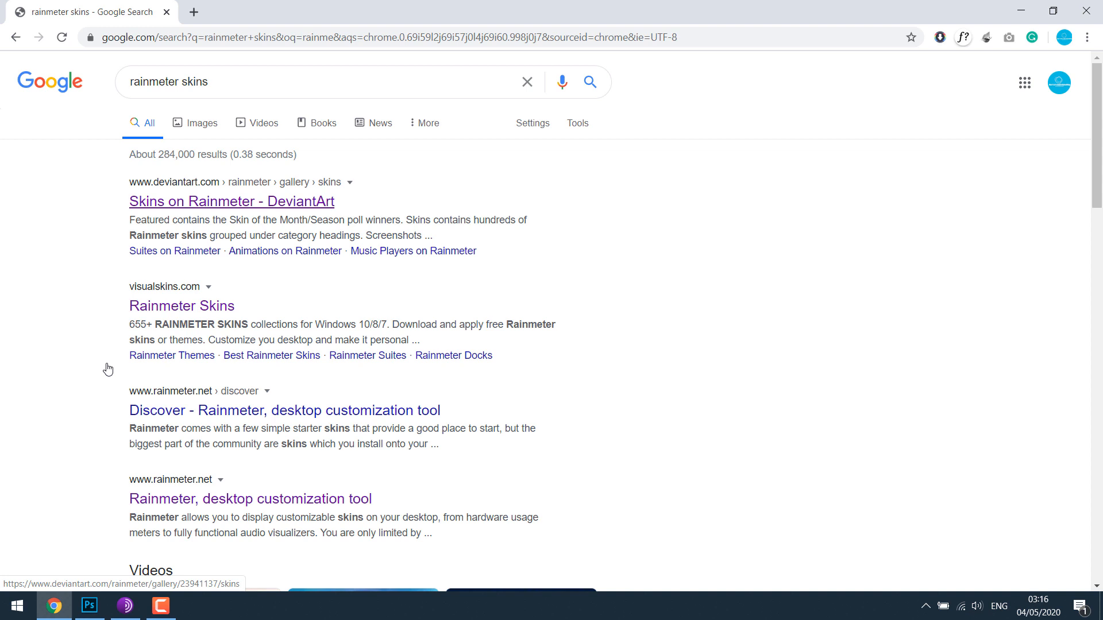
{"action": "left_click", "coordinate": [182, 305]}
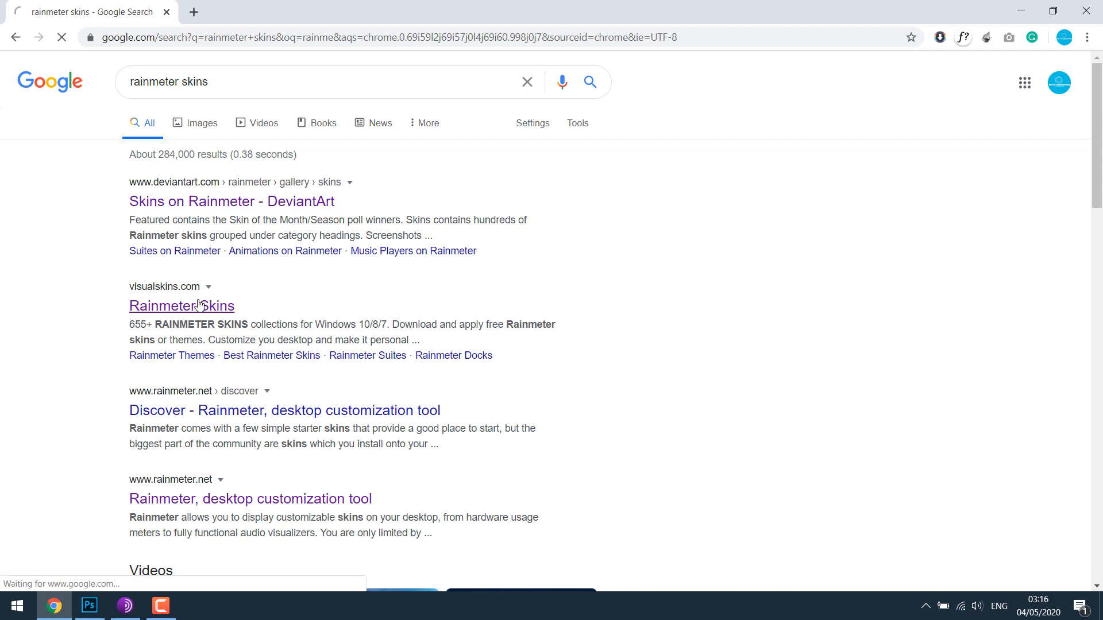
{"action": "left_click", "coordinate": [181, 306]}
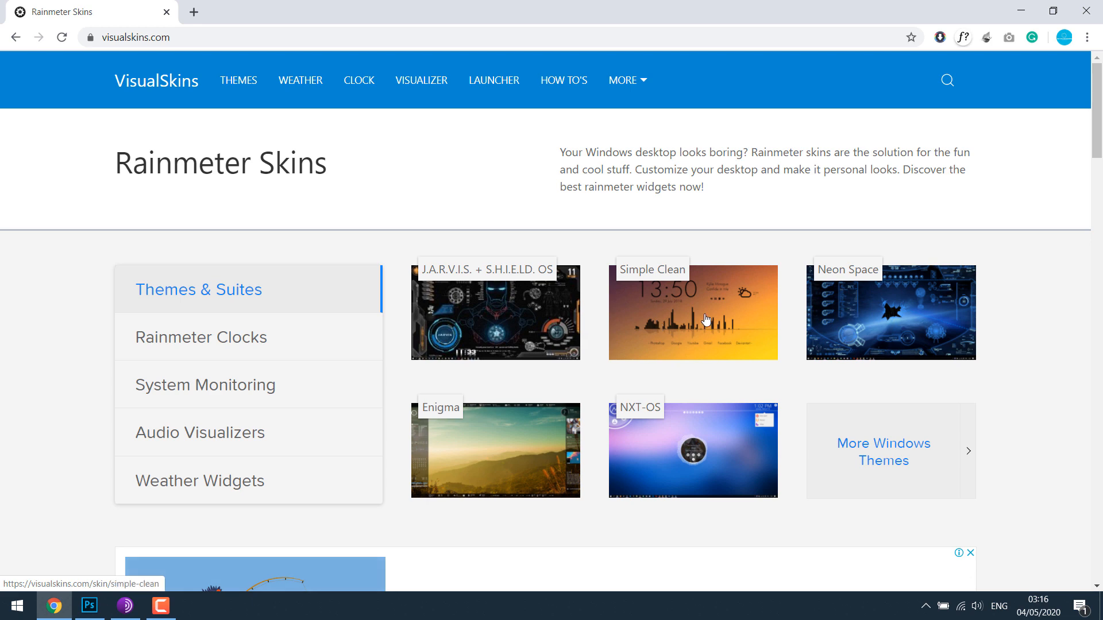
{"action": "left_click", "coordinate": [692, 312]}
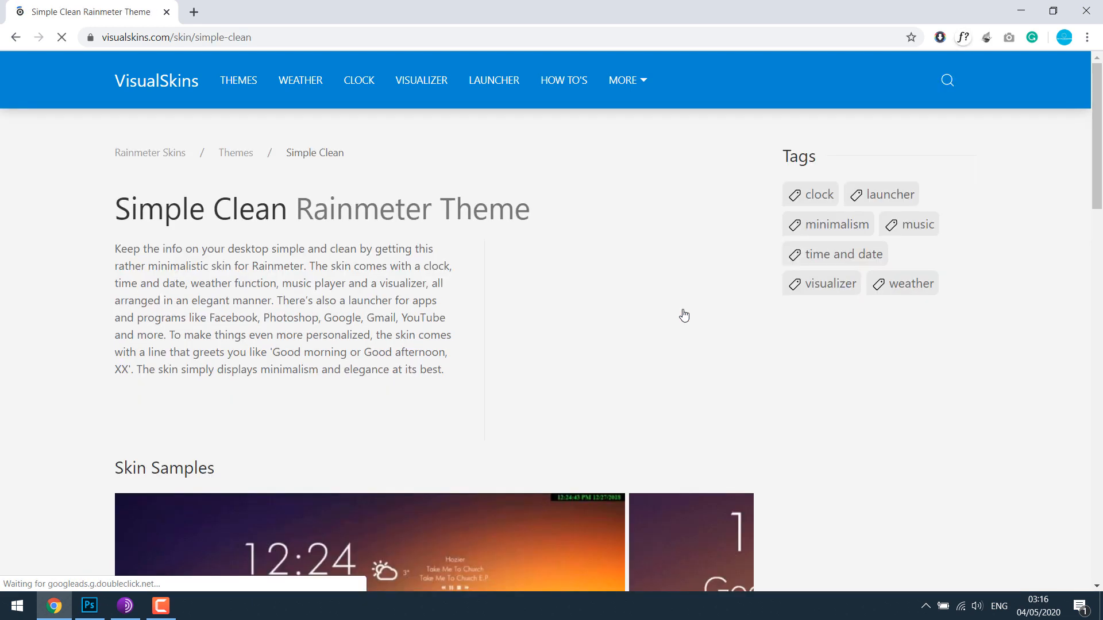
{"action": "scroll", "scroll_direction": "down", "scroll_amount": 3}
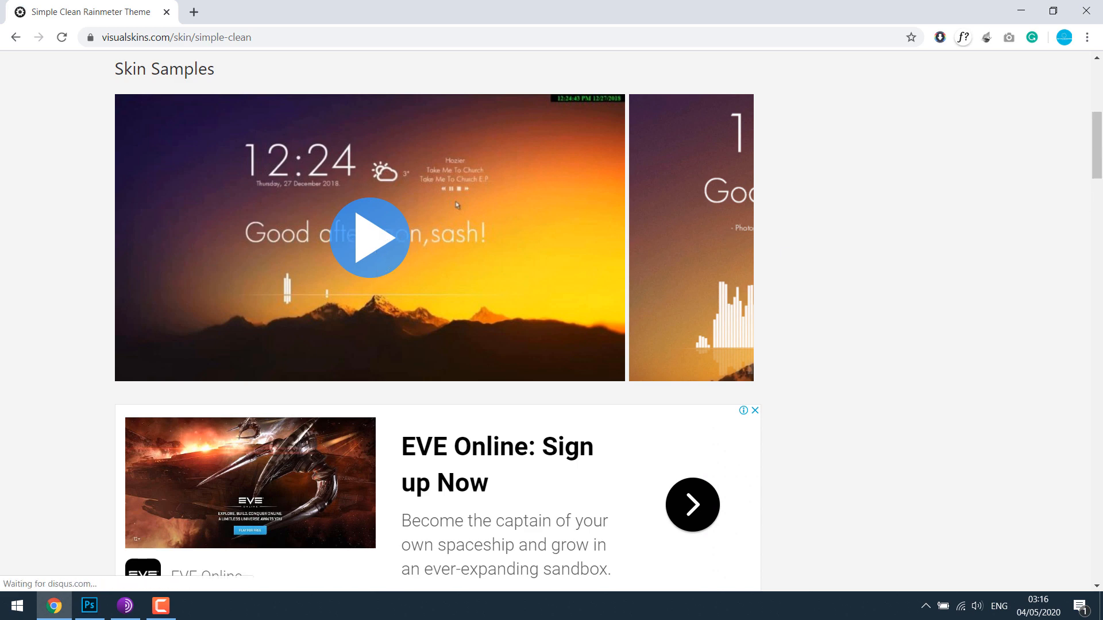
{"action": "scroll", "scroll_direction": "down", "scroll_amount": 3}
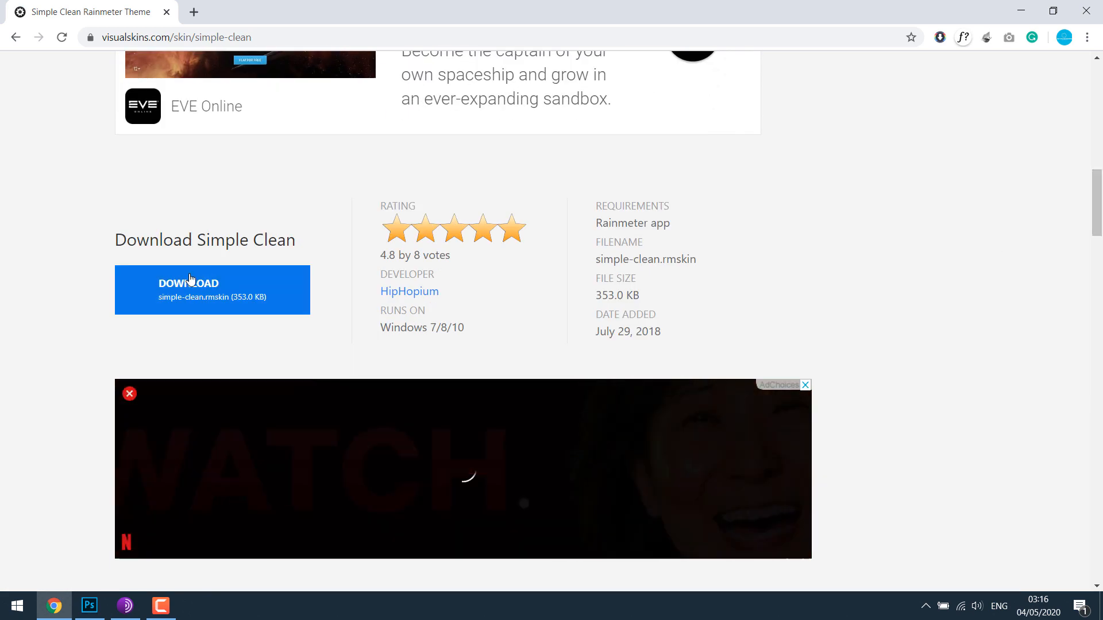
{"action": "left_click", "coordinate": [212, 290]}
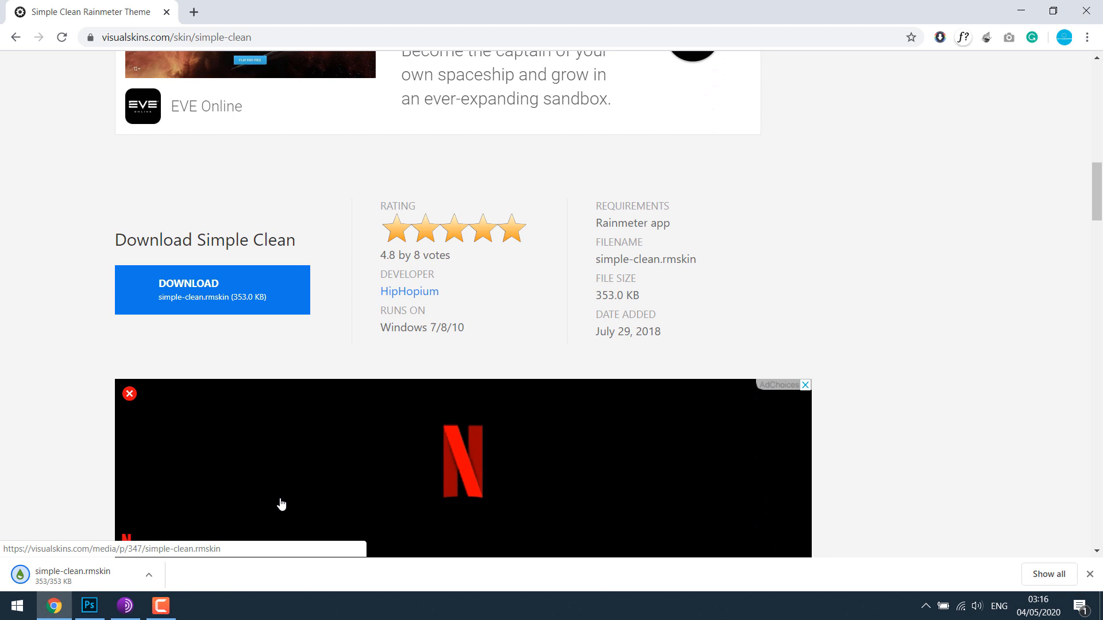
{"action": "left_click", "coordinate": [1049, 574]}
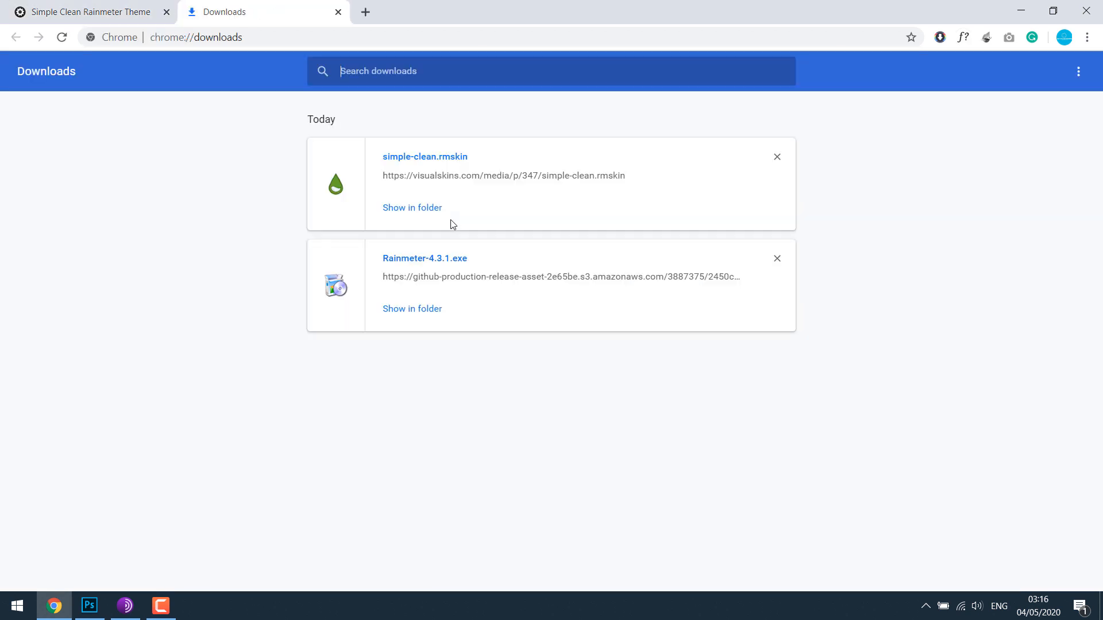
- Install the simple-clean.rmskin package with its layout and recolour the skin red
{"action": "left_click", "coordinate": [412, 208]}
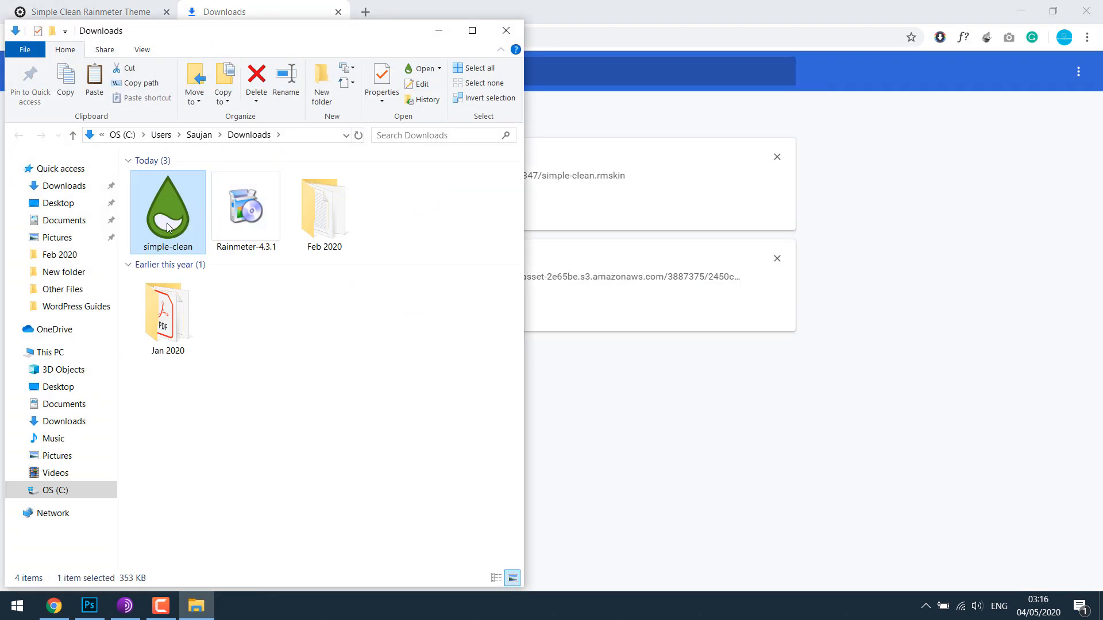
{"action": "double_click", "coordinate": [167, 210]}
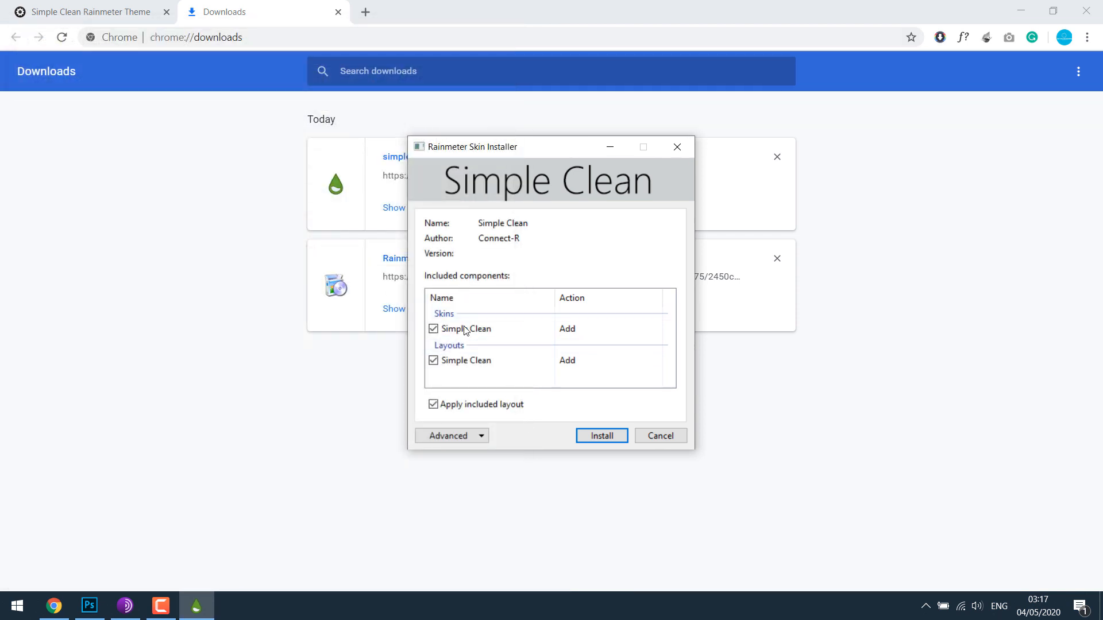
{"action": "left_click", "coordinate": [601, 436]}
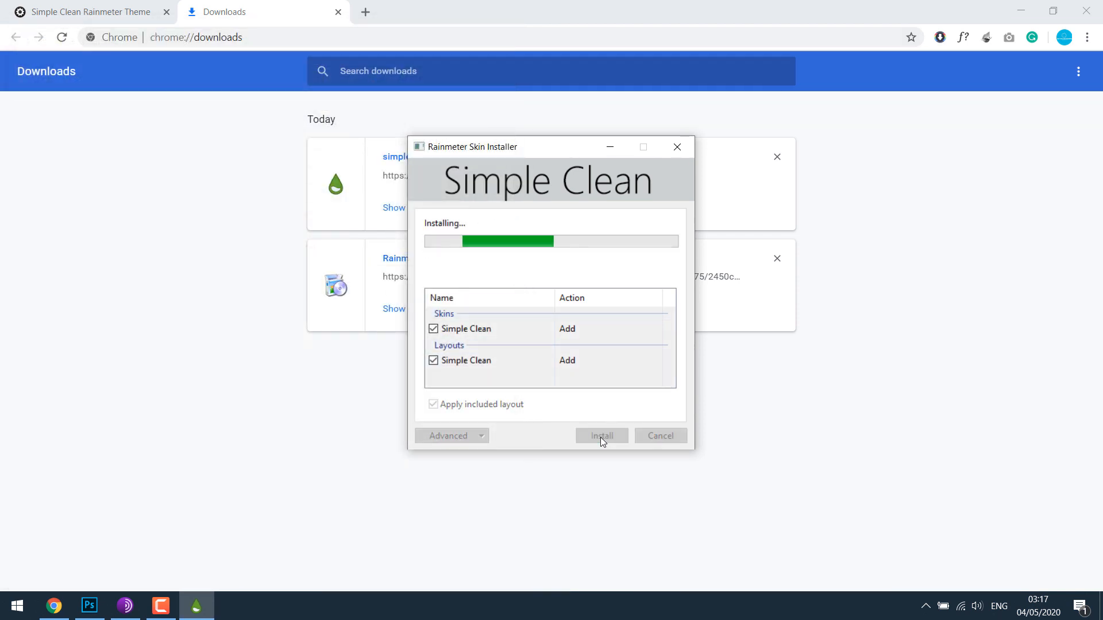
{"action": "left_click", "coordinate": [601, 435]}
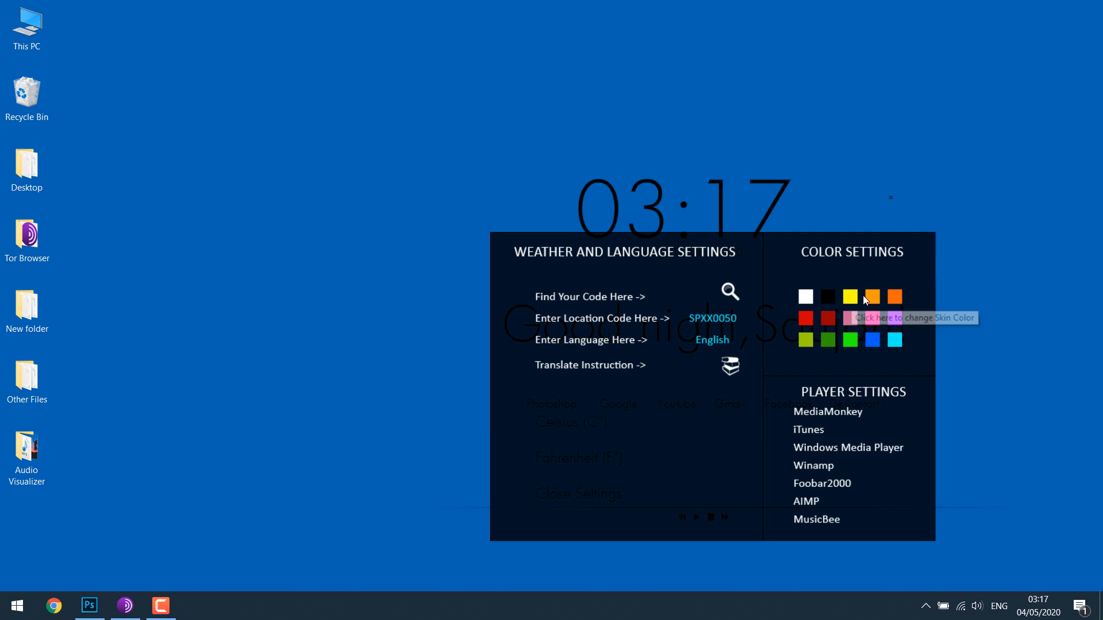
{"action": "left_click", "coordinate": [806, 318]}
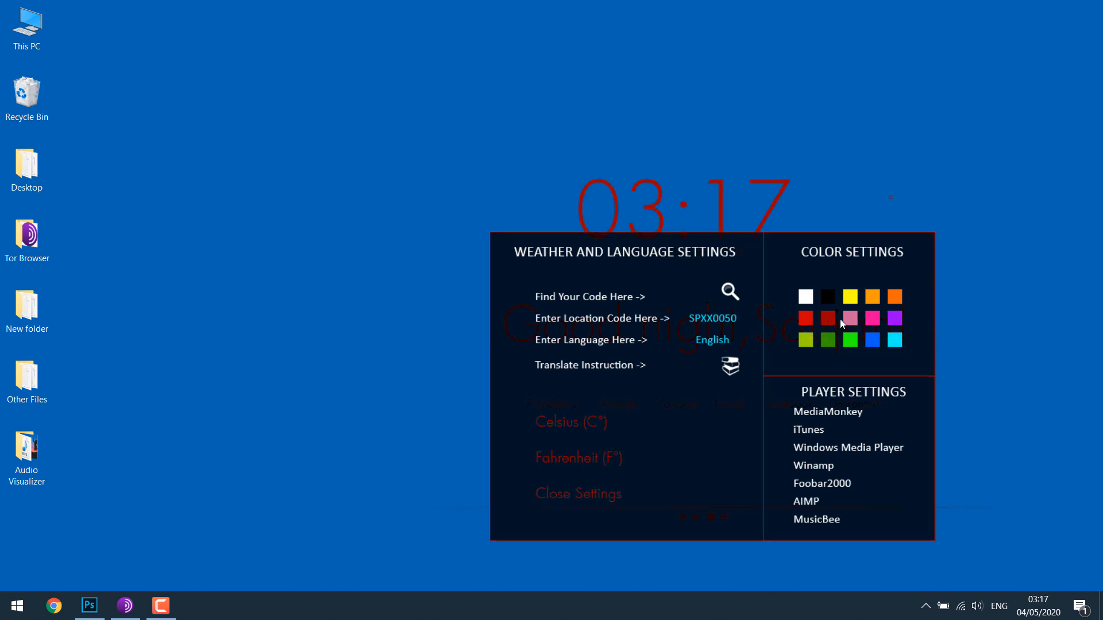
{"action": "mouse_move", "coordinate": [927, 483]}
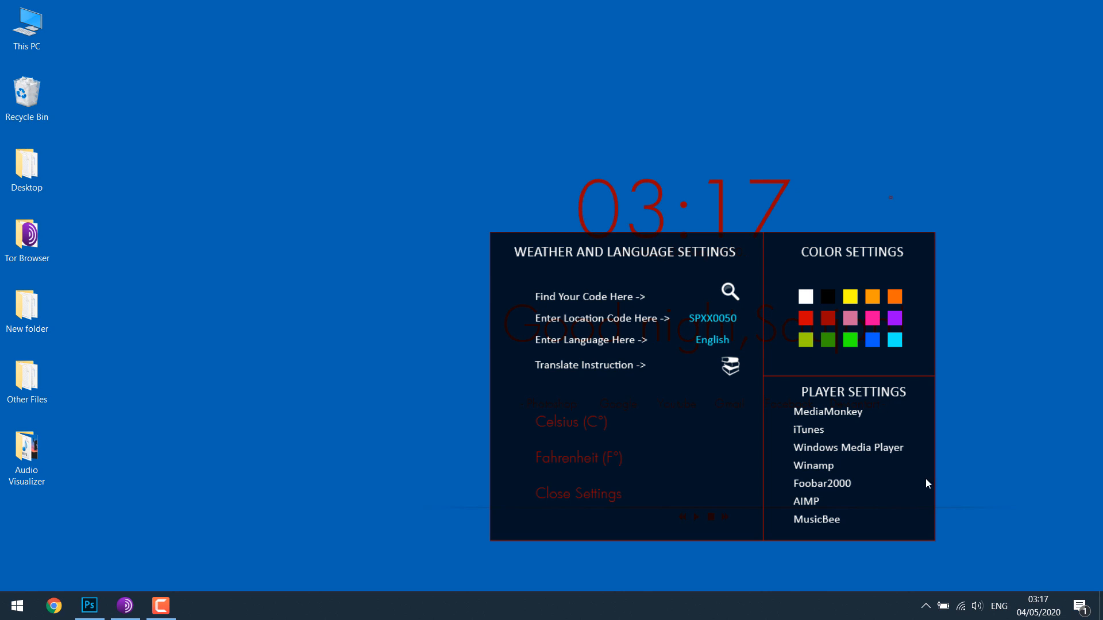
{"action": "right_click", "coordinate": [636, 319]}
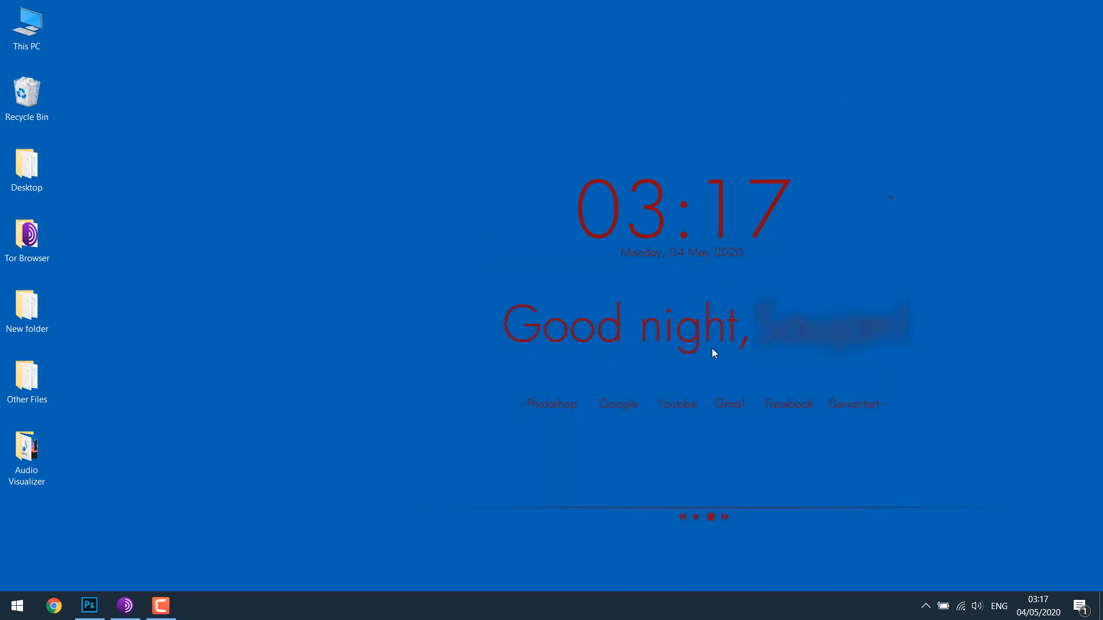
{"action": "mouse_move", "coordinate": [923, 607]}
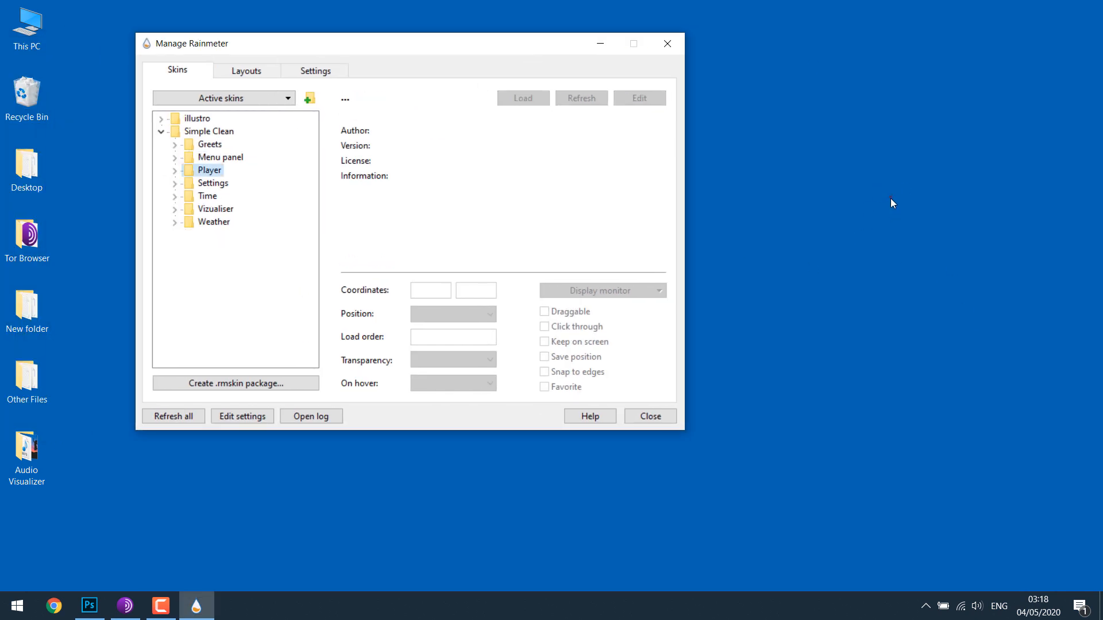
{"action": "mouse_move", "coordinate": [587, 135]}
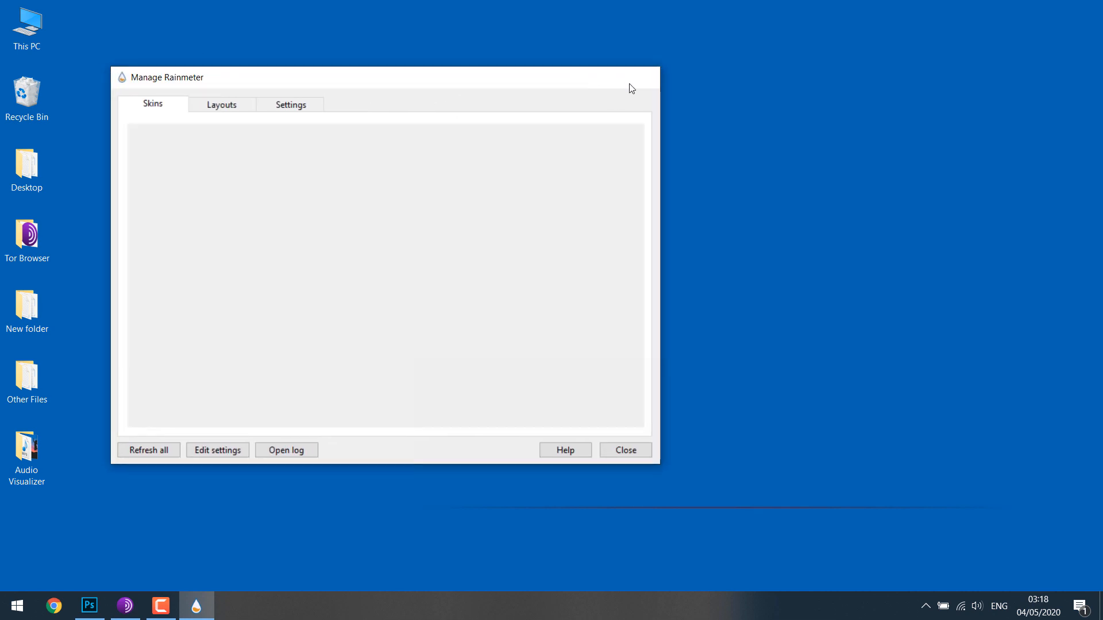
- Play Sample Music from the Audio Visualizer folder to test the red bars, then pause
{"action": "left_click", "coordinate": [623, 450]}
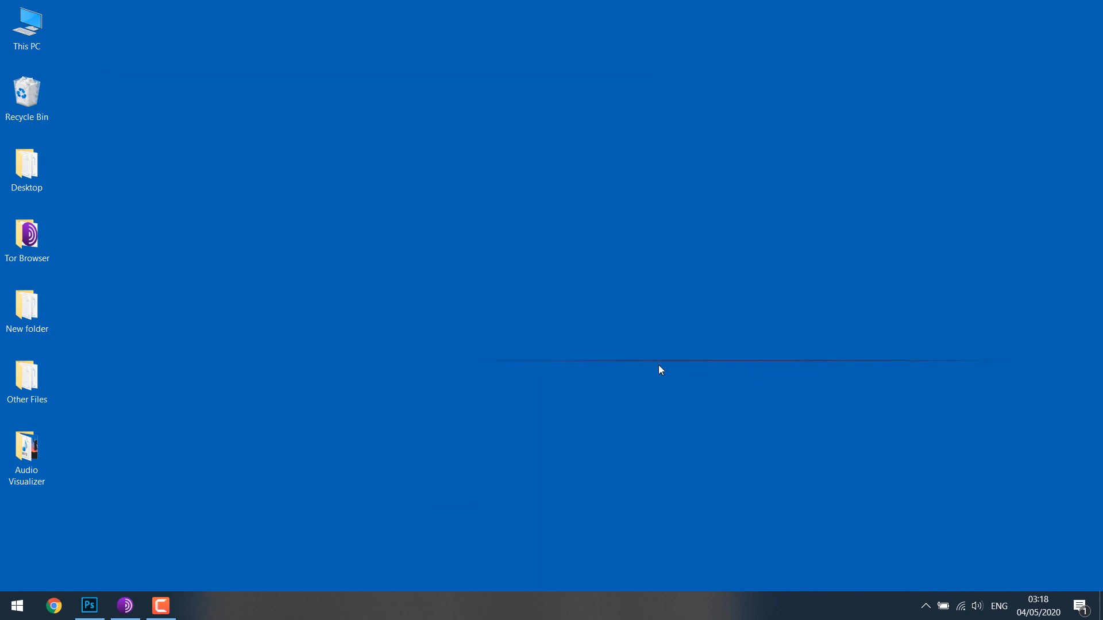
{"action": "left_click_drag", "start_coordinate": [27, 450], "coordinate": [310, 232]}
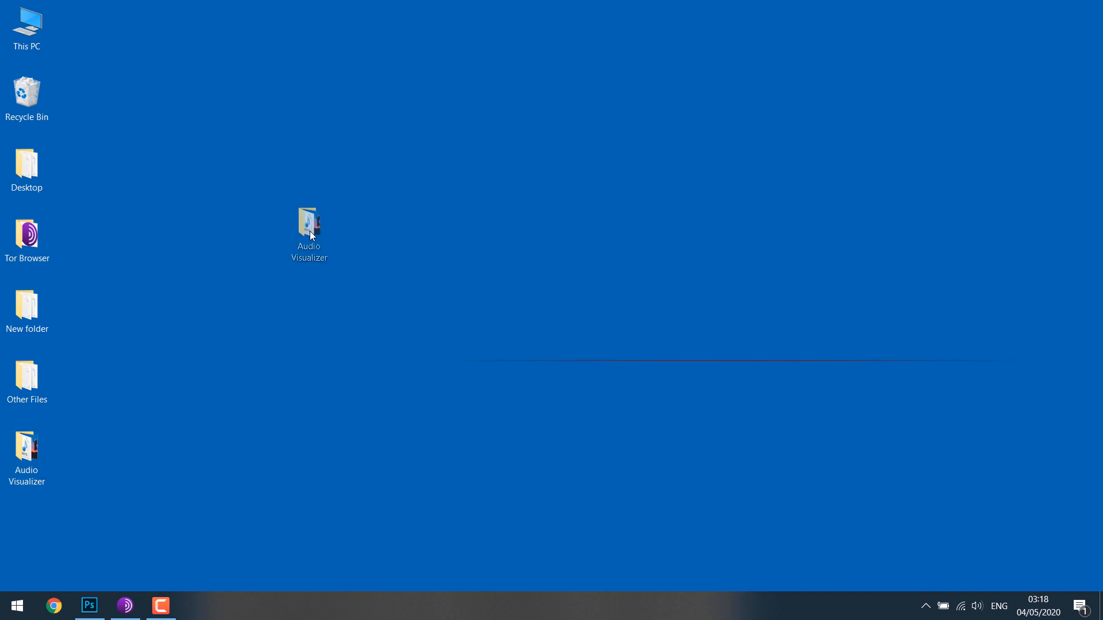
{"action": "double_click", "coordinate": [307, 222]}
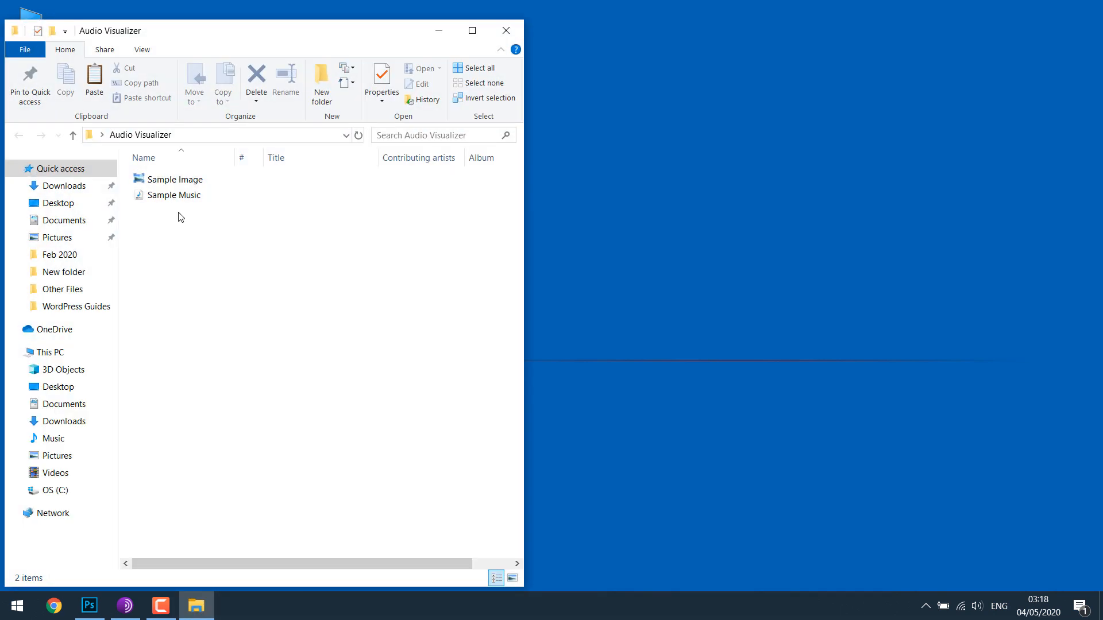
{"action": "left_click", "coordinate": [175, 195]}
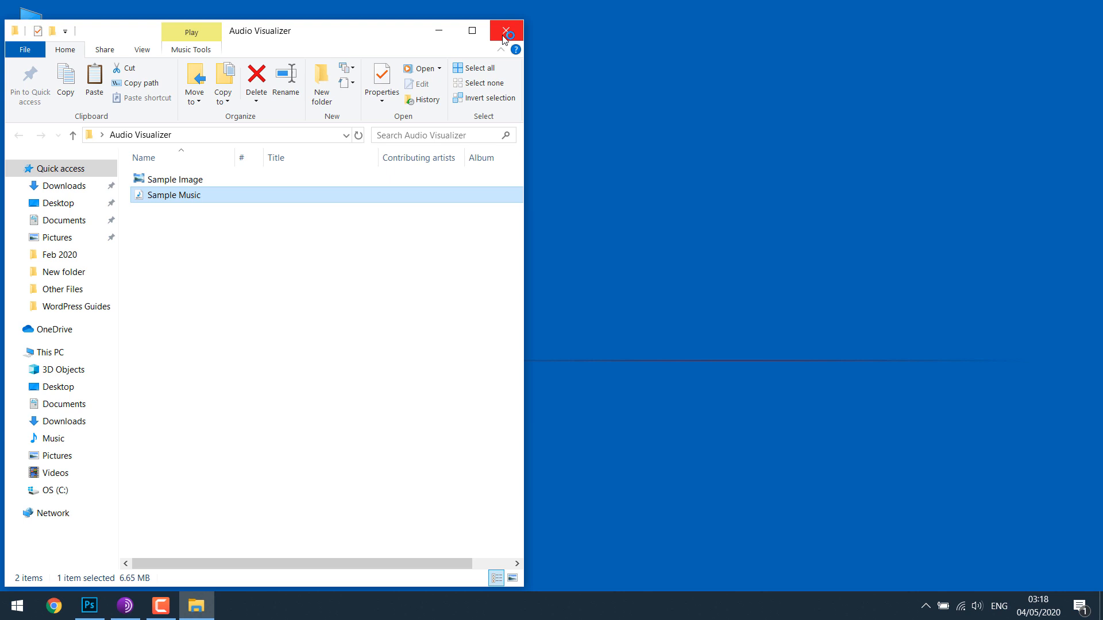
{"action": "left_click", "coordinate": [505, 31]}
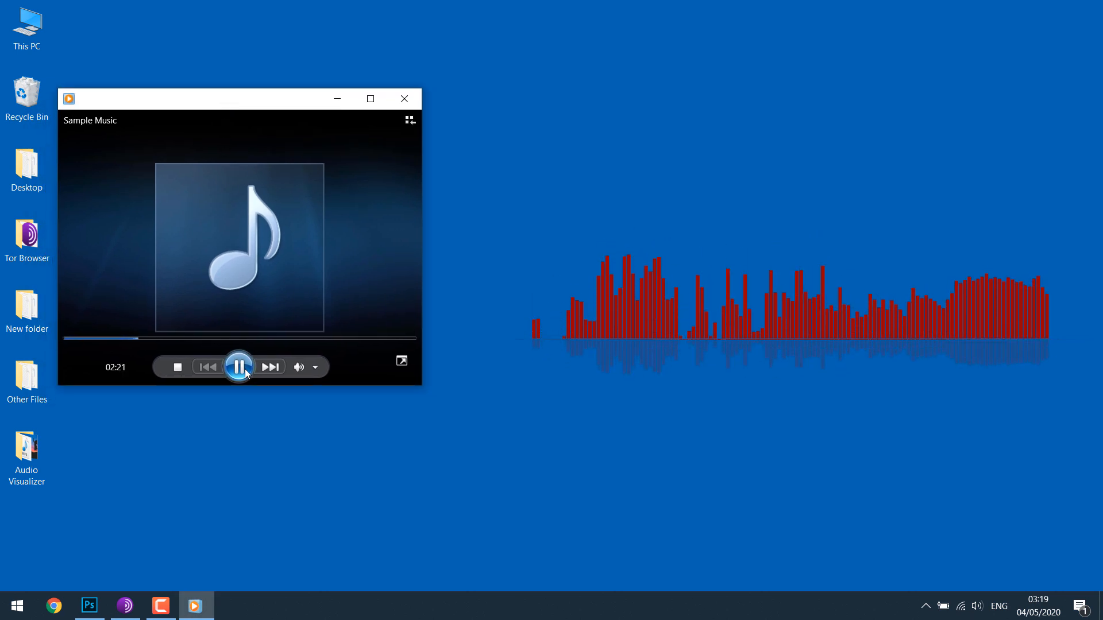
{"action": "left_click", "coordinate": [238, 366]}
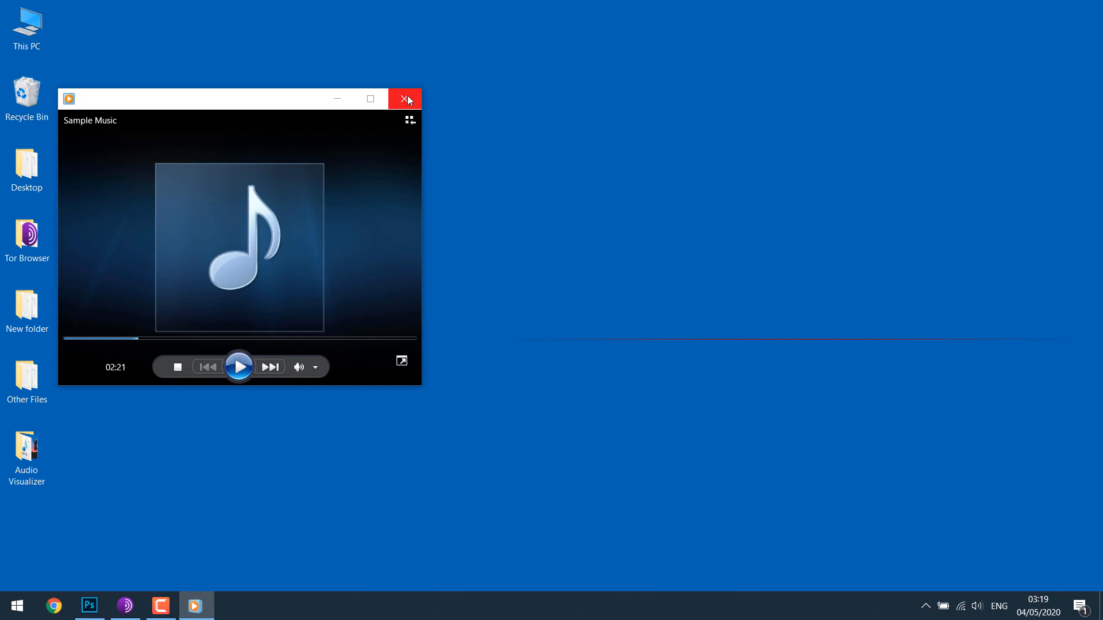
{"action": "left_click", "coordinate": [405, 98]}
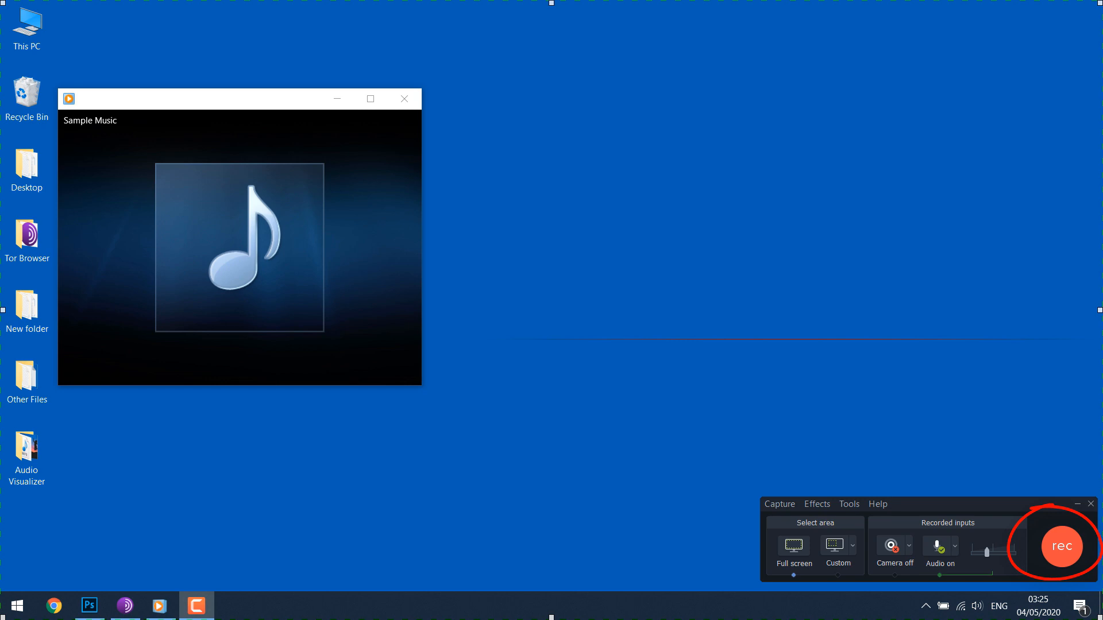
- Record the full screen while Sample Music drives the red bars, then pause playback
{"action": "left_click", "coordinate": [1061, 547]}
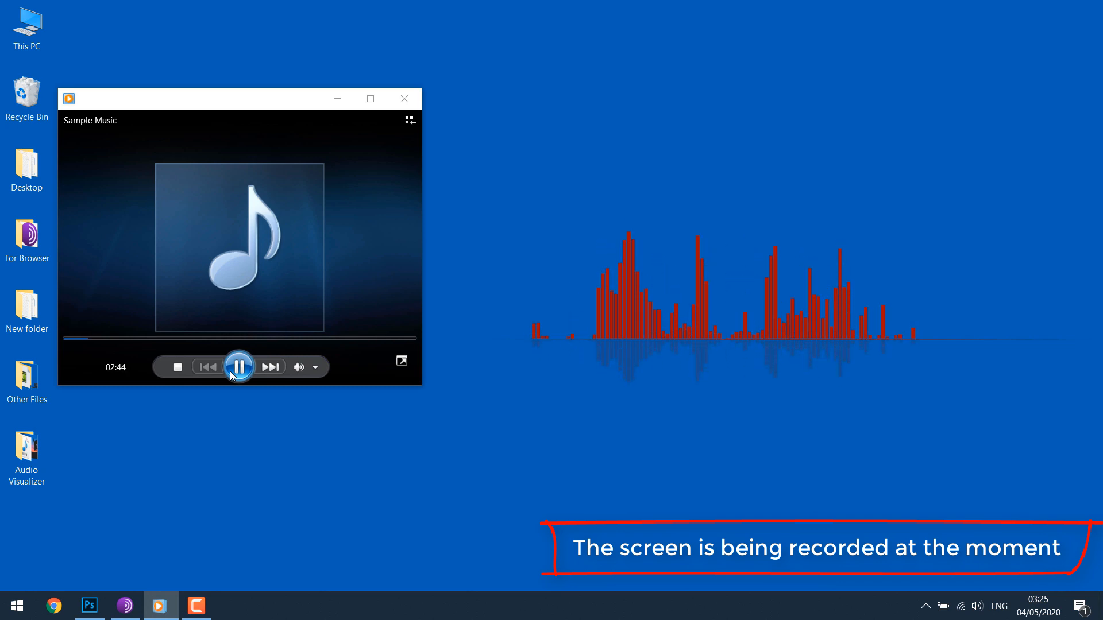
{"action": "left_click", "coordinate": [238, 366]}
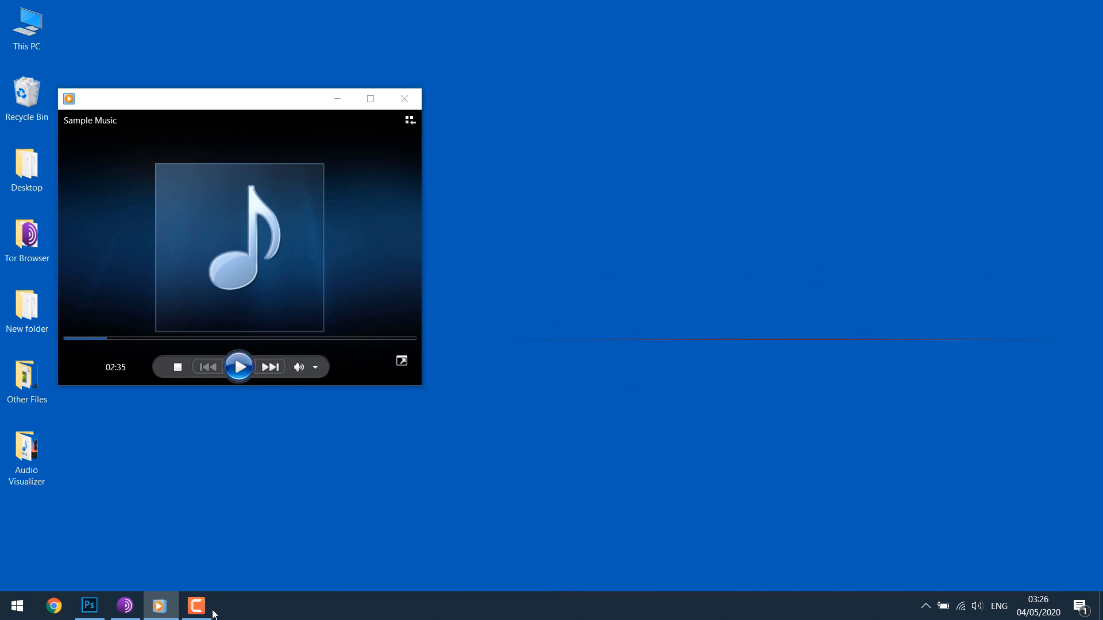
- Stop the capture, open it in Camtasia and preview the recorded clip
{"action": "left_click", "coordinate": [231, 606]}
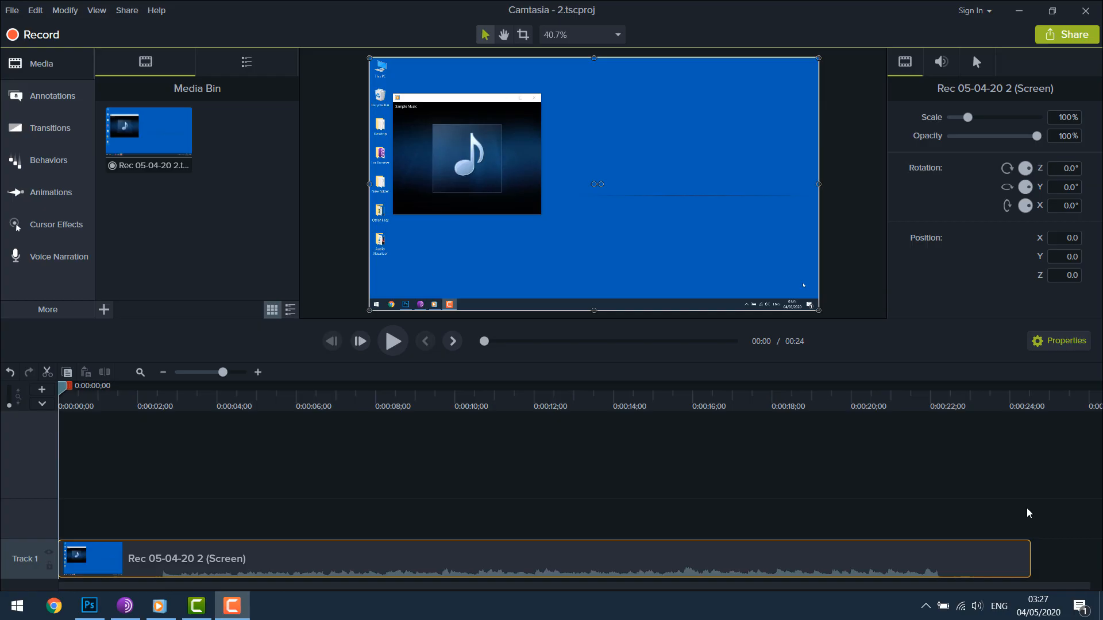
{"action": "left_click", "coordinate": [392, 341]}
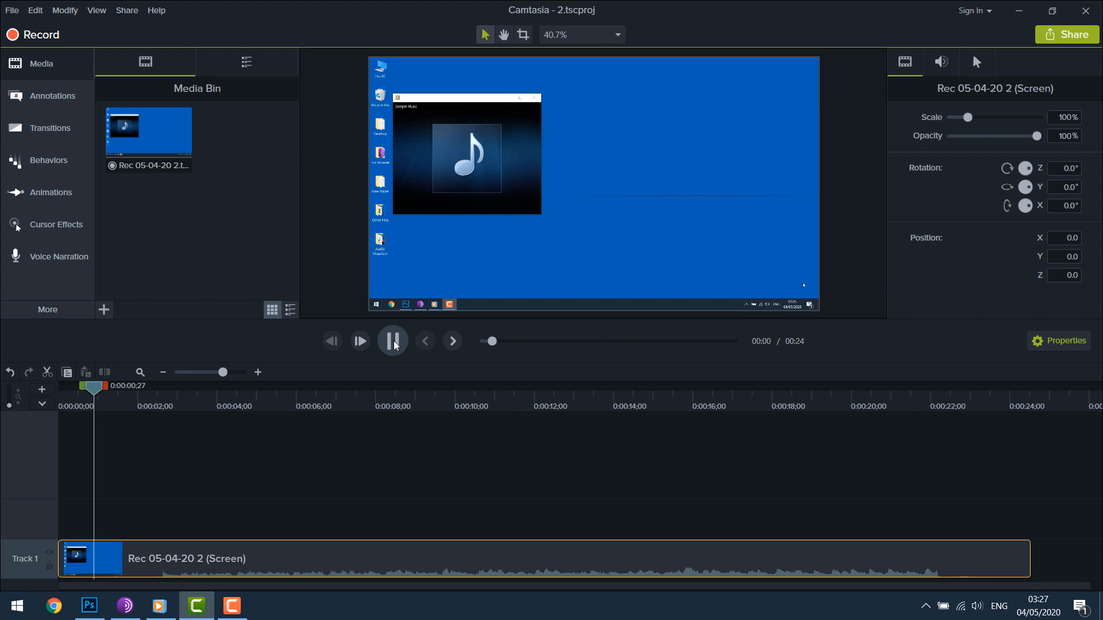
{"action": "left_click", "coordinate": [393, 341]}
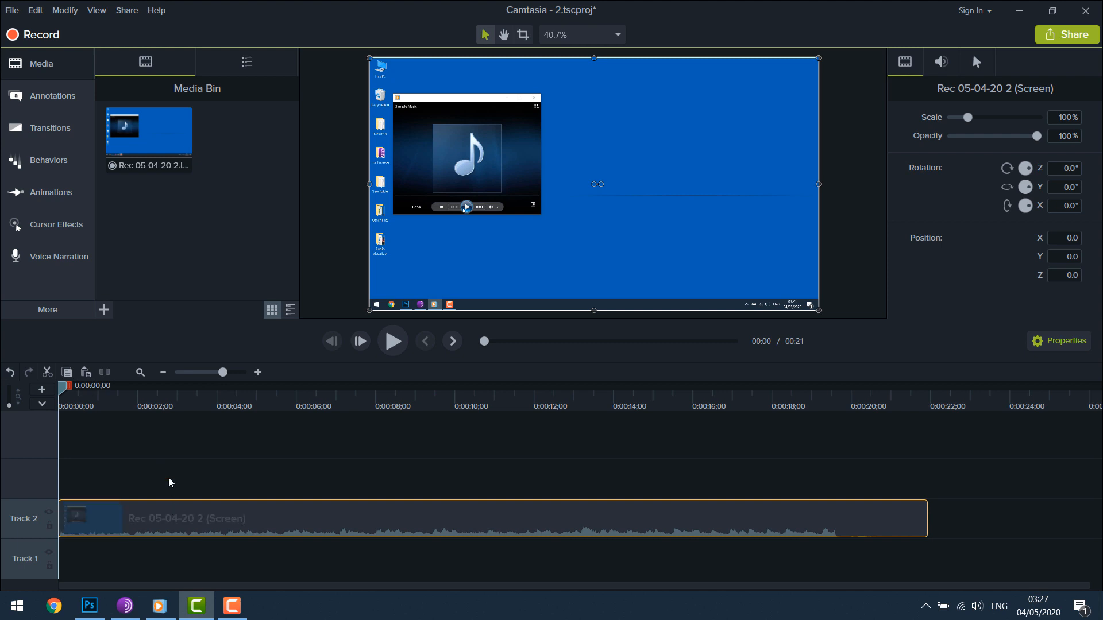
- Separate the clip's audio from its video using the Edit menu
{"action": "left_click", "coordinate": [34, 10]}
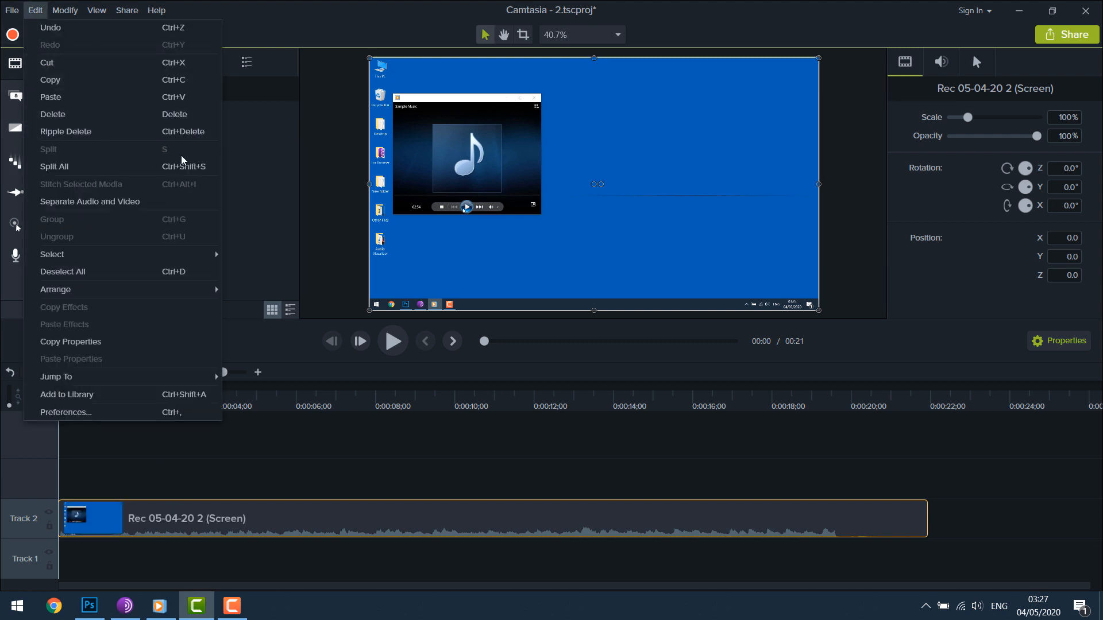
{"action": "left_click", "coordinate": [90, 202]}
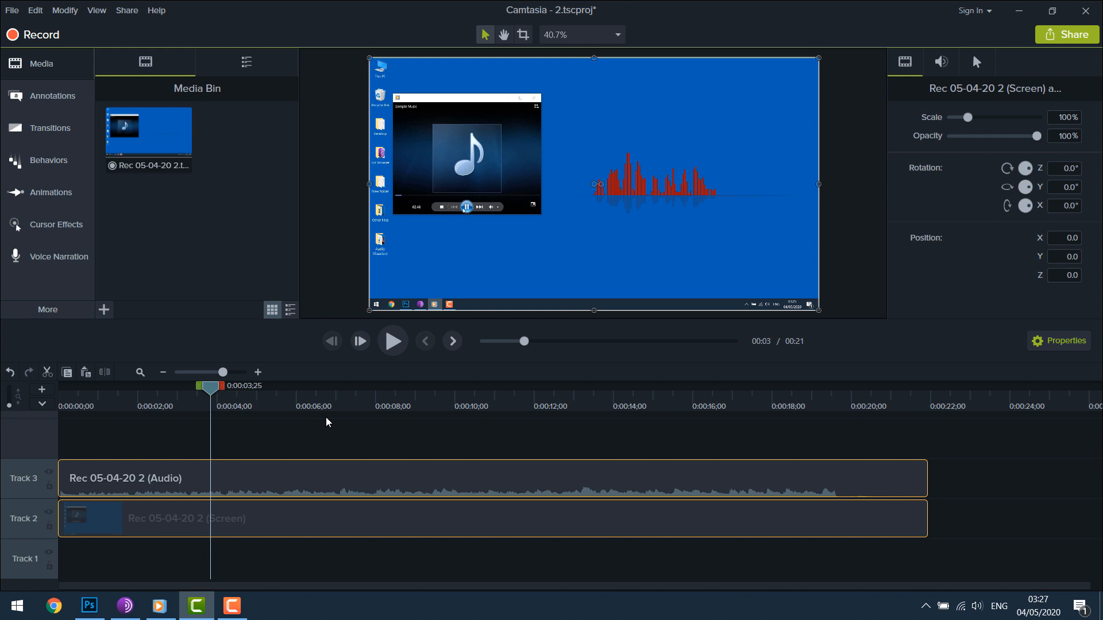
{"action": "left_click", "coordinate": [392, 342]}
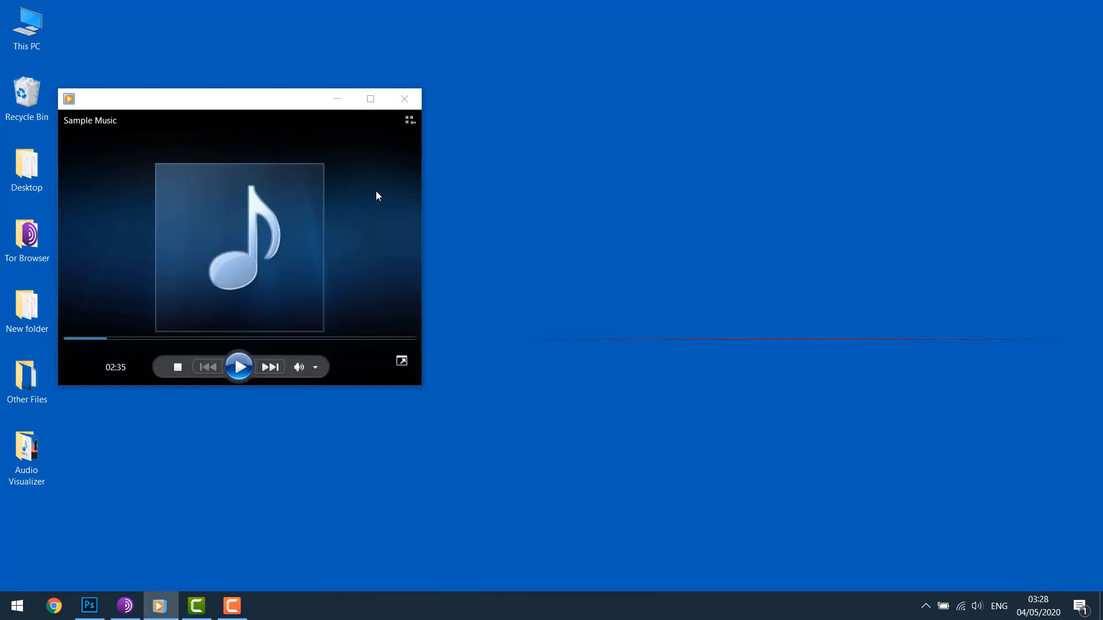
- Unload the visualiser skin from the desktop and reopen the Audio Visualizer folder
{"action": "right_click", "coordinate": [682, 345]}
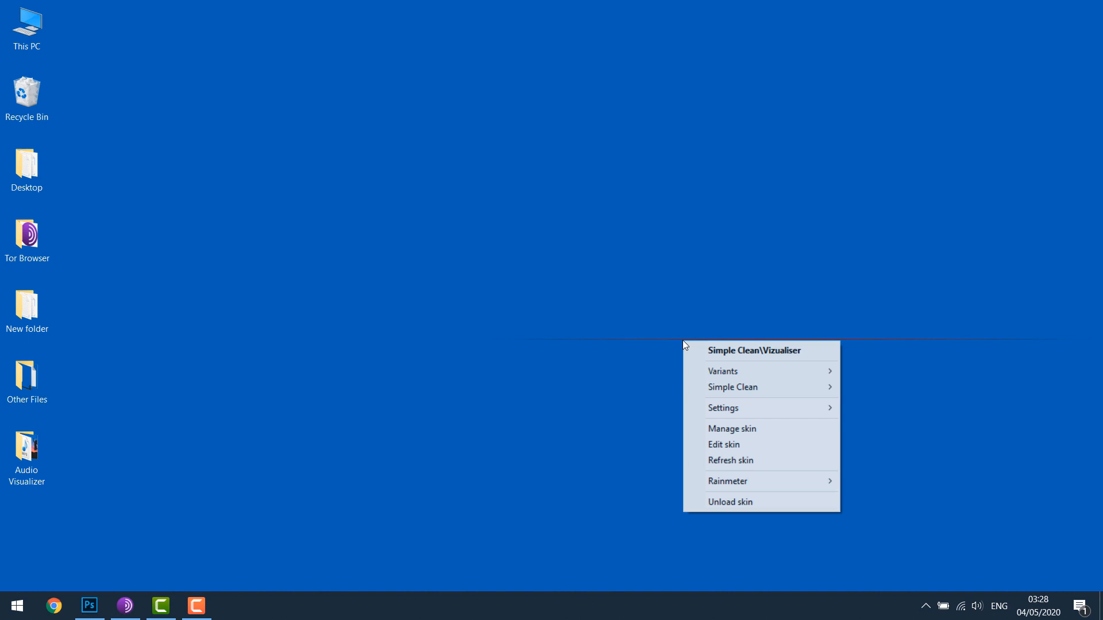
{"action": "left_click", "coordinate": [27, 457]}
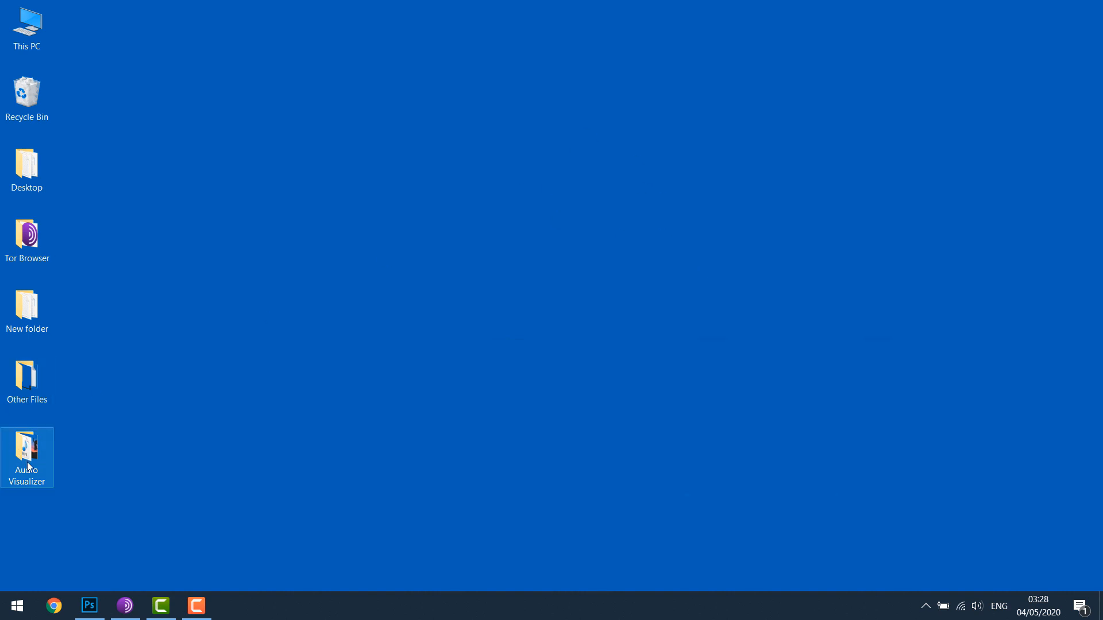
{"action": "double_click", "coordinate": [27, 453]}
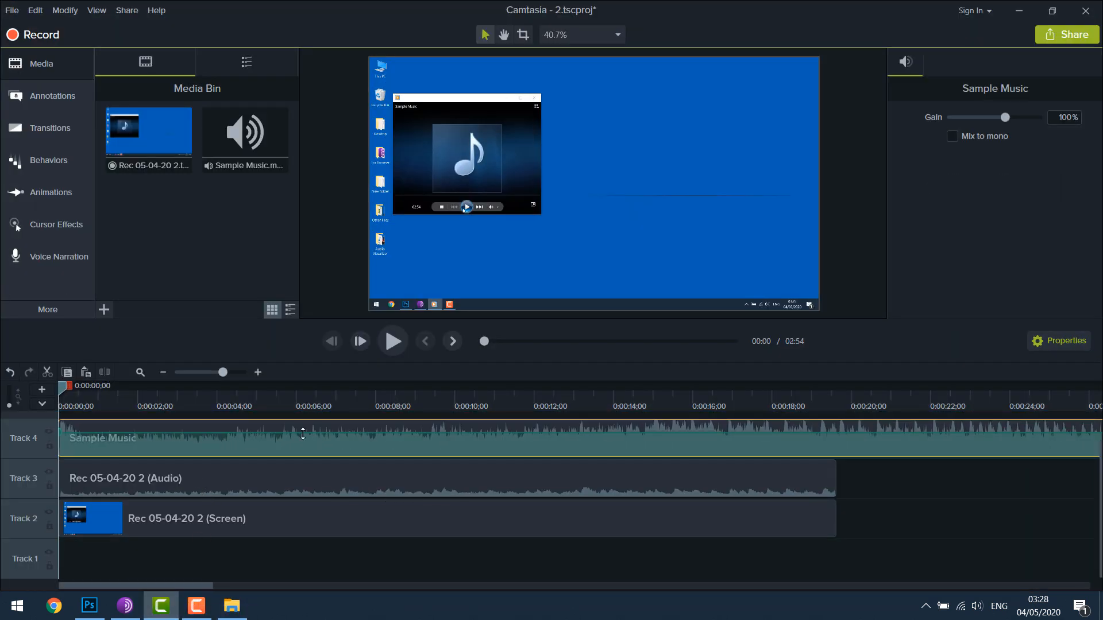
- Mute the recording's own audio and preview the project with Sample Music from the start
{"action": "left_click", "coordinate": [392, 341]}
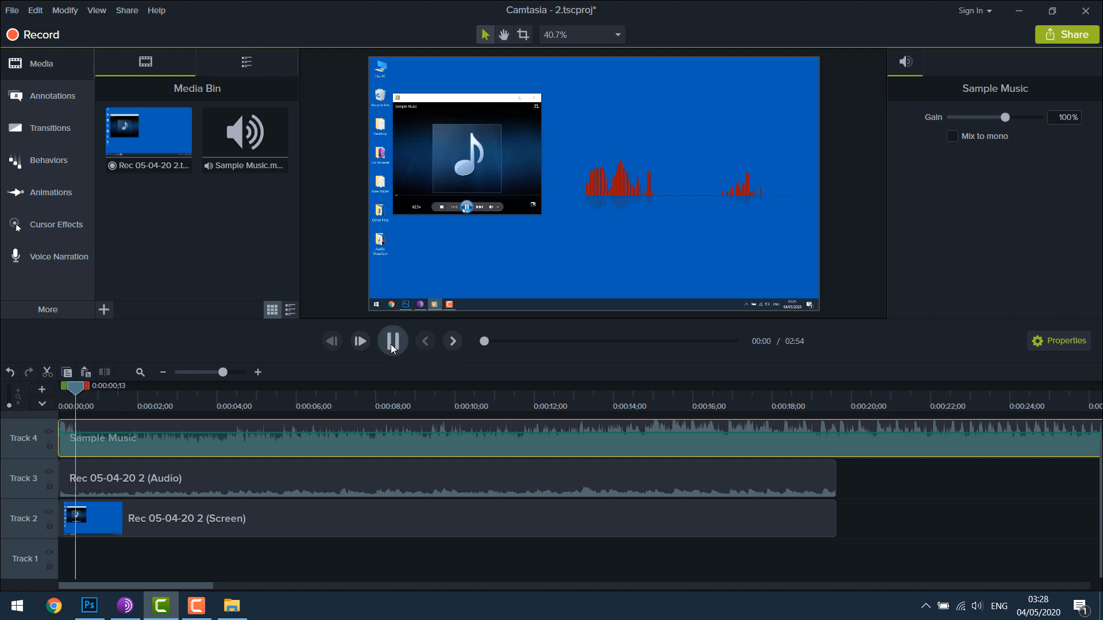
{"action": "left_click", "coordinate": [391, 341]}
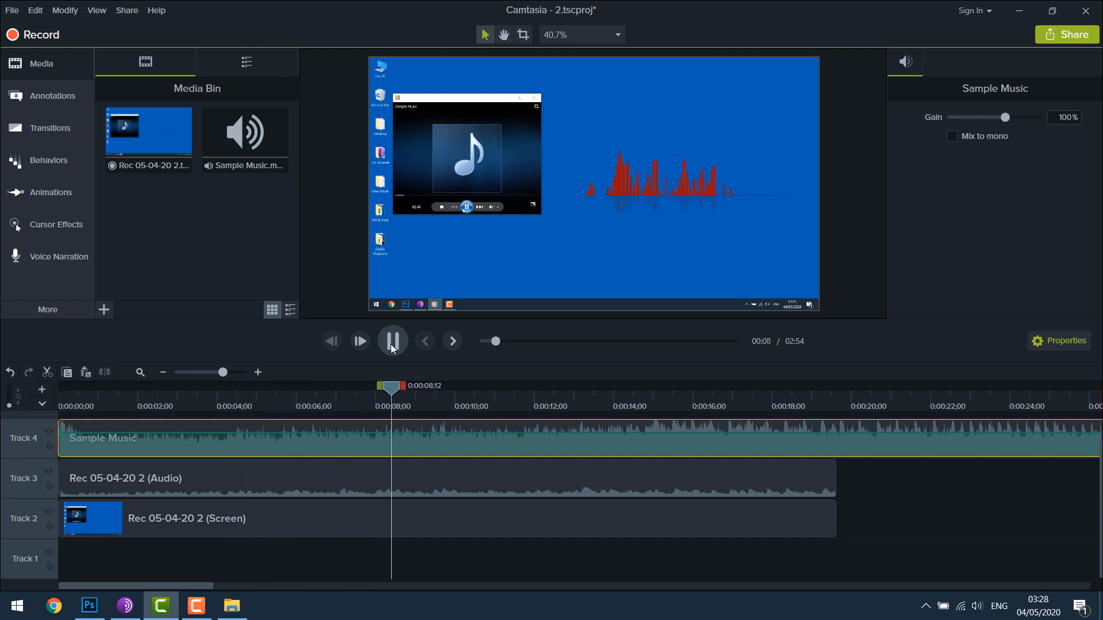
{"action": "left_click", "coordinate": [391, 341]}
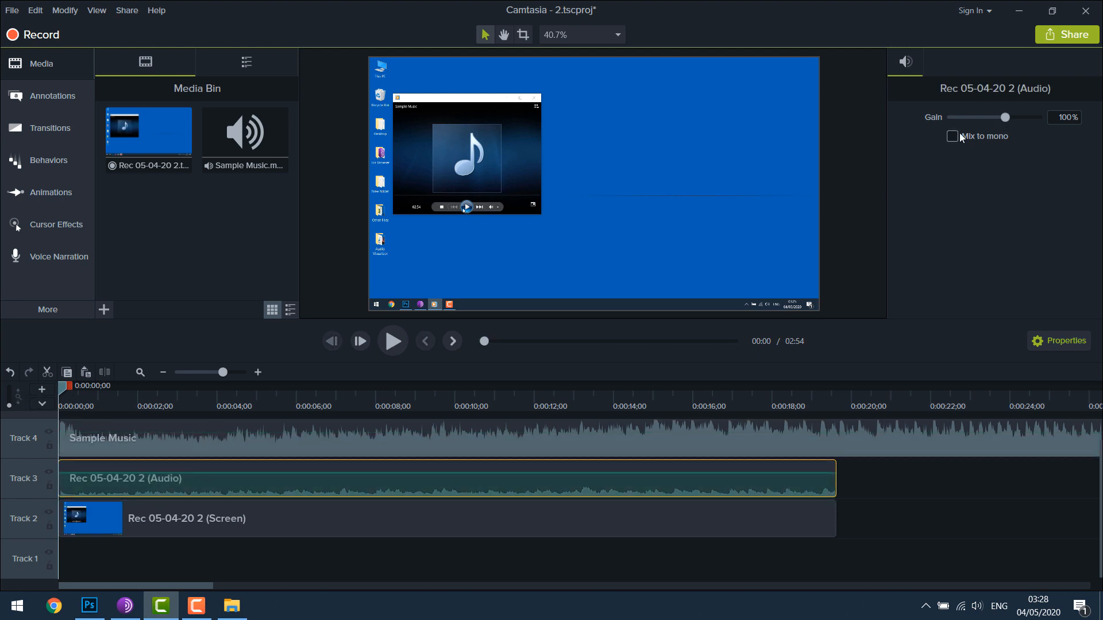
{"action": "left_click_drag", "start_coordinate": [1006, 117], "coordinate": [951, 117]}
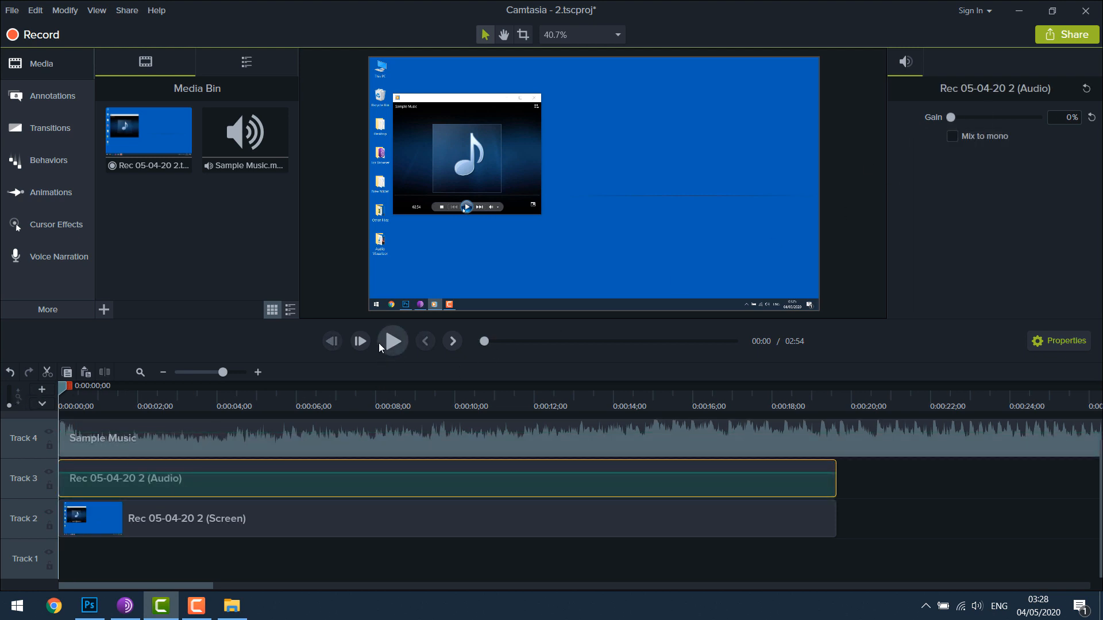
{"action": "left_click", "coordinate": [392, 341]}
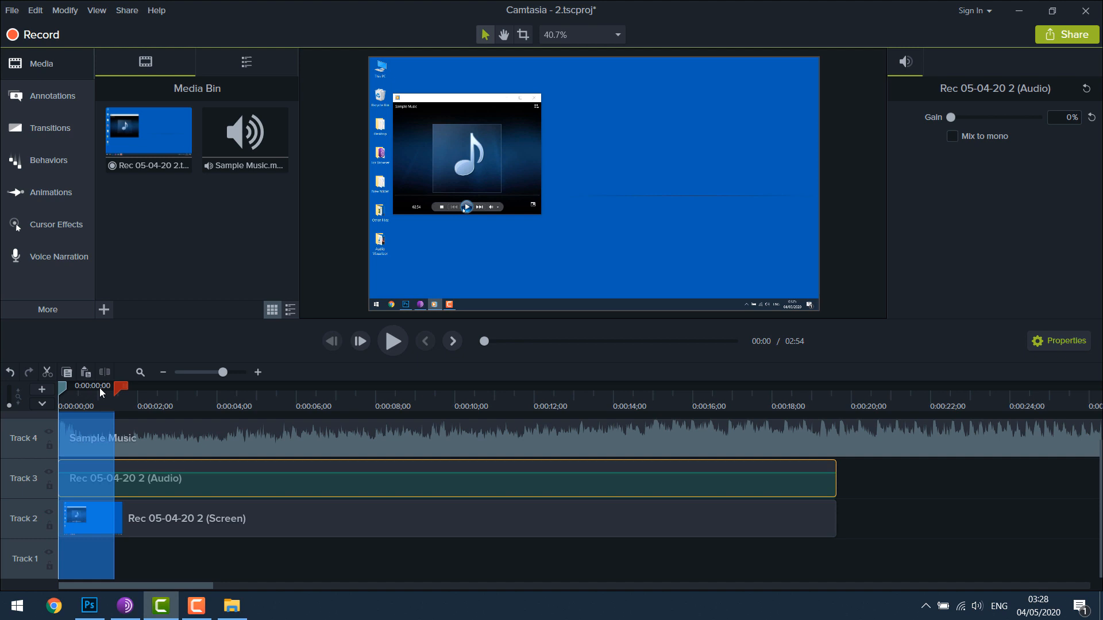
{"action": "left_click", "coordinate": [392, 342]}
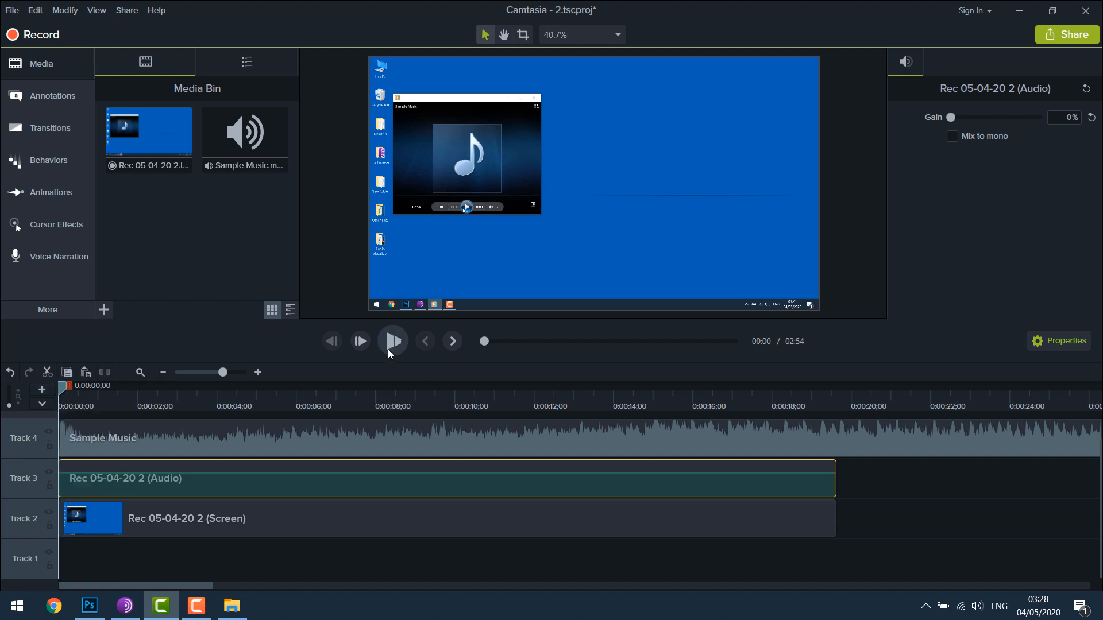
{"action": "left_click", "coordinate": [392, 341]}
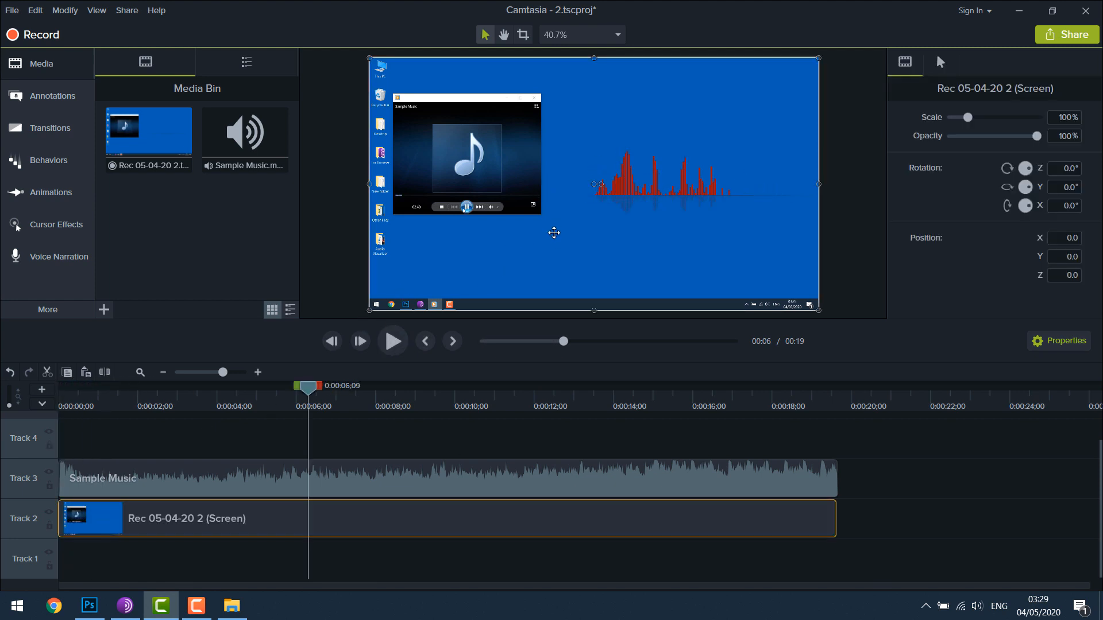
{"action": "mouse_move", "coordinate": [523, 34]}
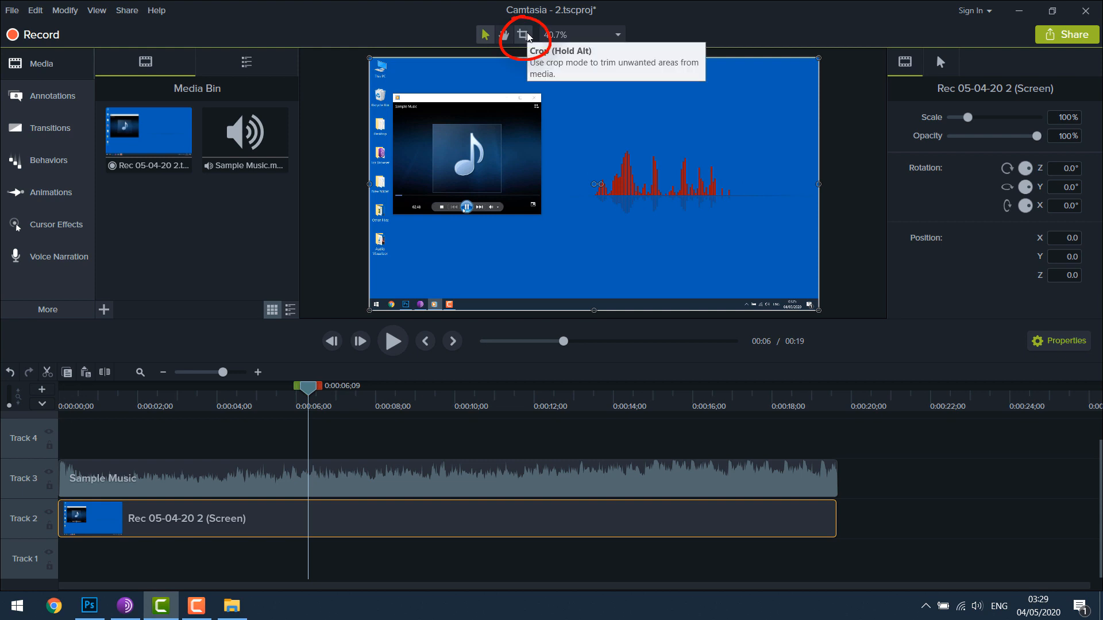
- Crop the taskbar and desktop off the recording, leaving only the red bars' band
{"action": "left_click", "coordinate": [523, 34]}
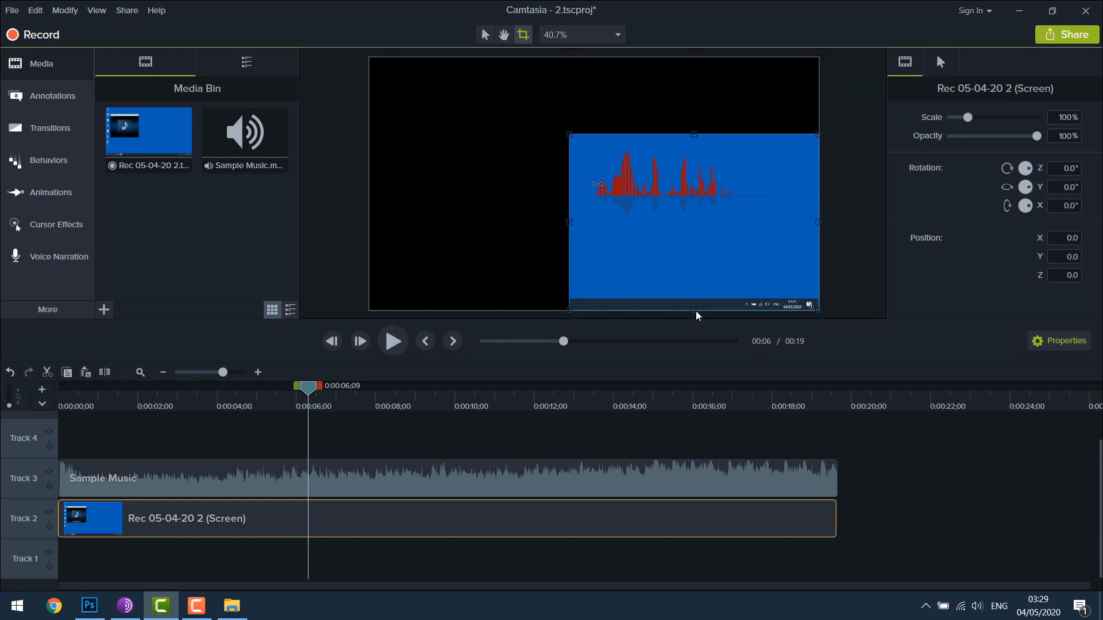
{"action": "left_click_drag", "start_coordinate": [693, 309], "coordinate": [693, 232]}
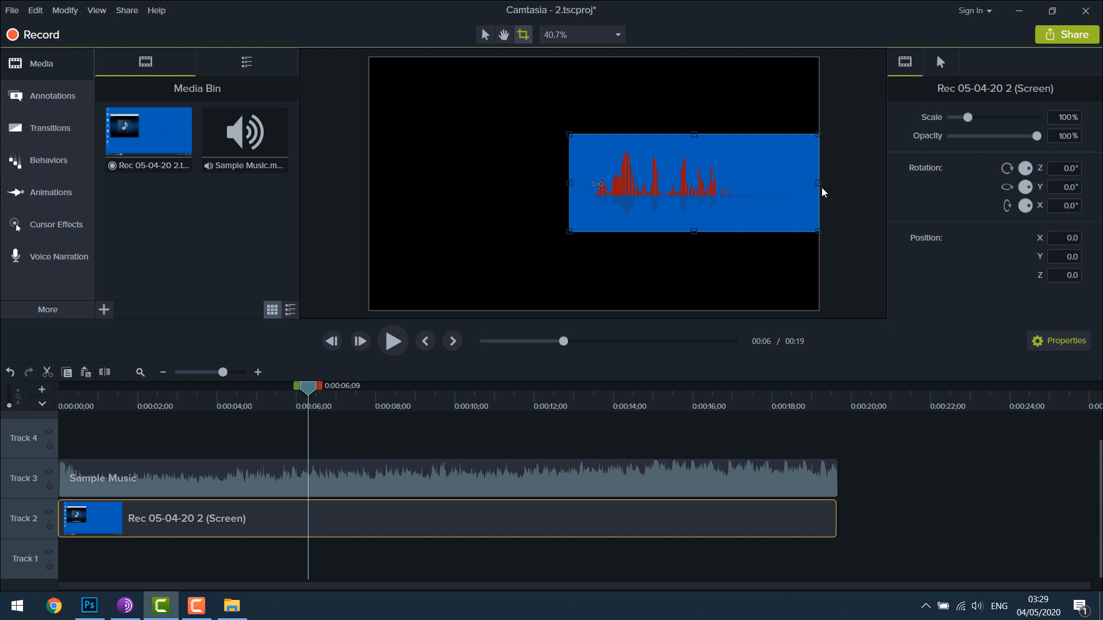
{"action": "left_click", "coordinate": [522, 156]}
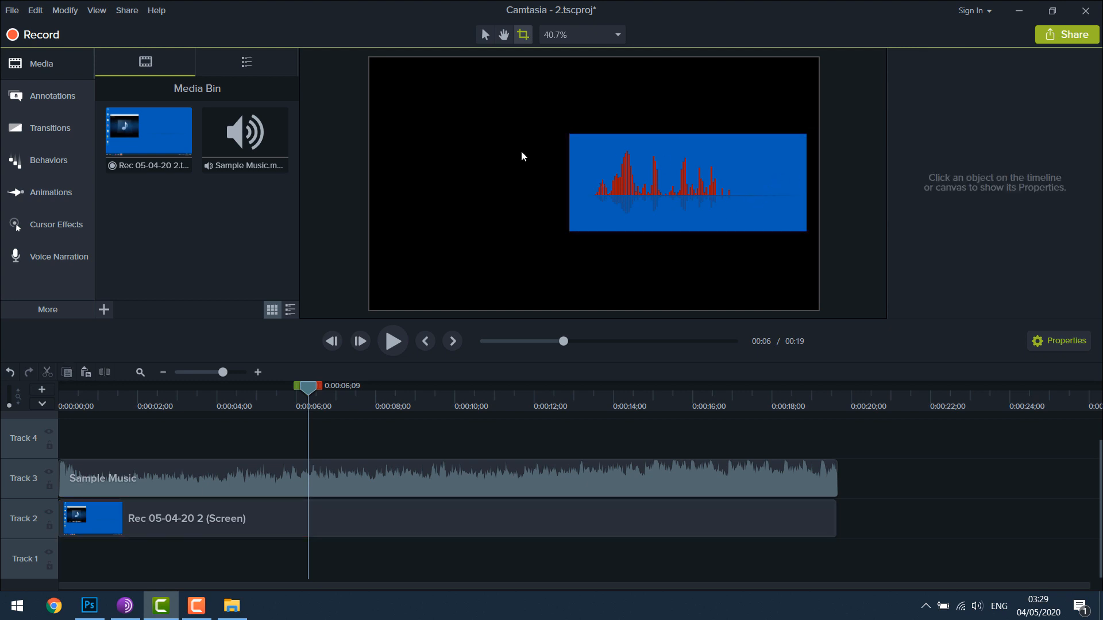
{"action": "left_click", "coordinate": [211, 518]}
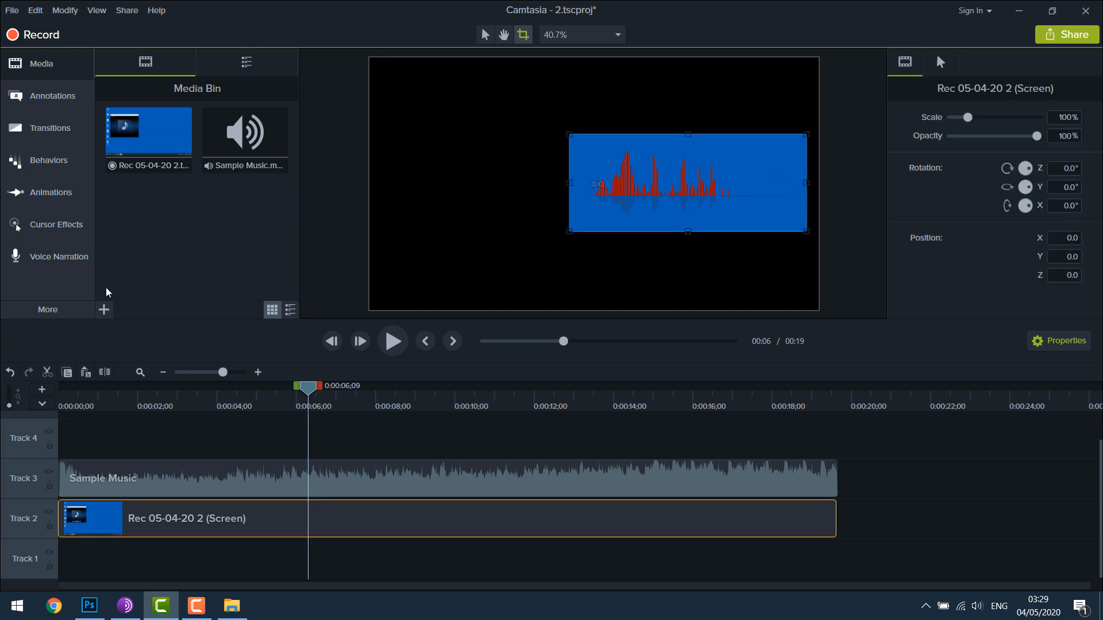
- Apply the Remove a Color visual effect to the screen recording
{"action": "left_click", "coordinate": [47, 310]}
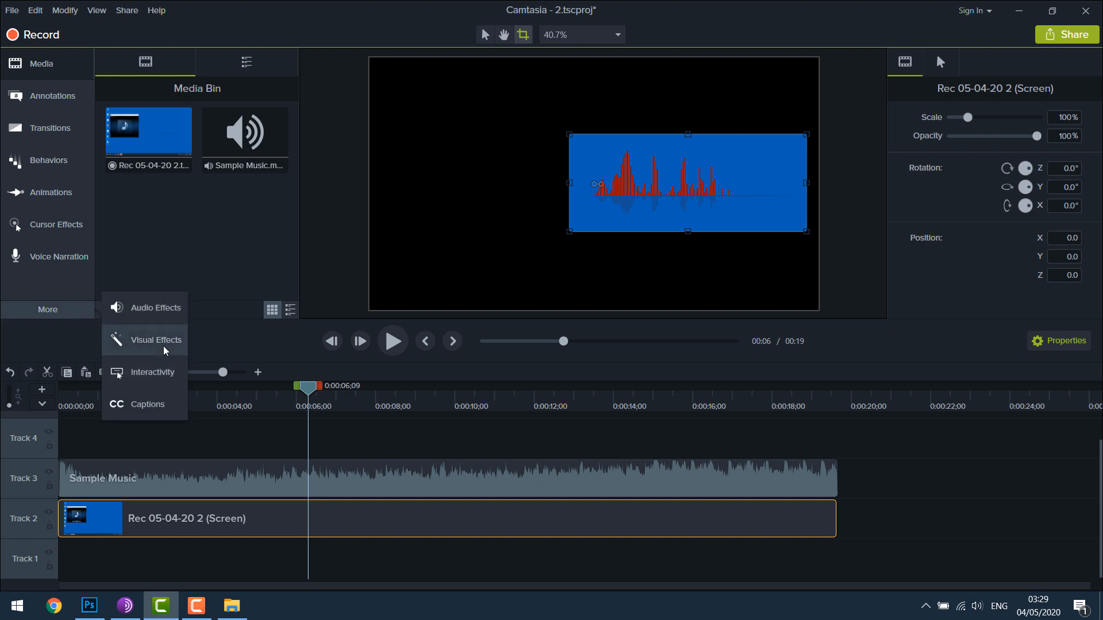
{"action": "left_click", "coordinate": [156, 339]}
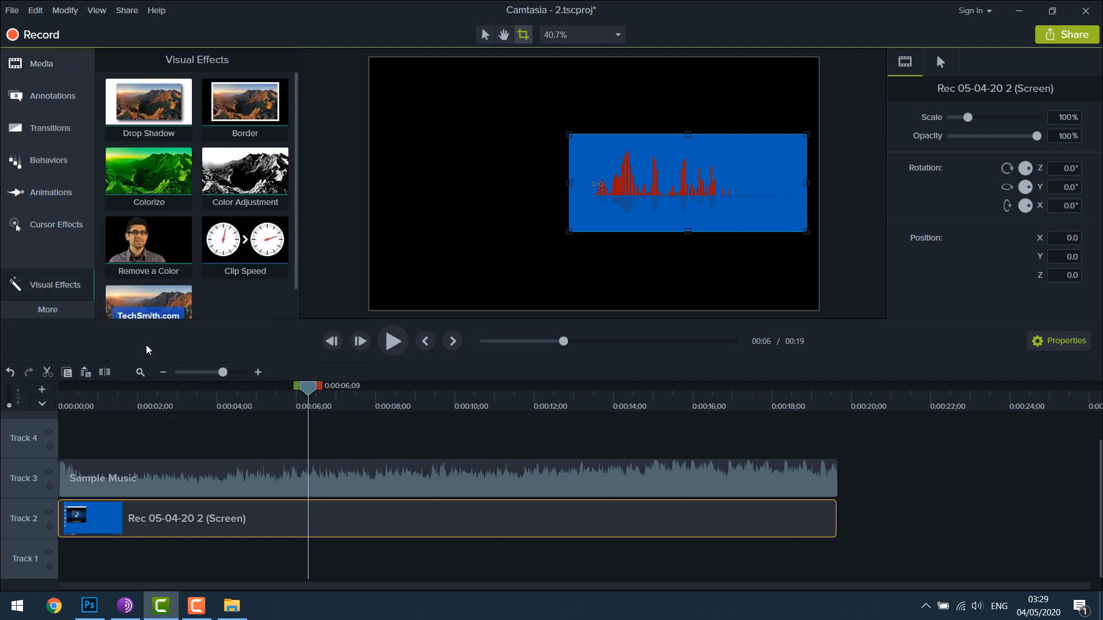
{"action": "left_click", "coordinate": [245, 101]}
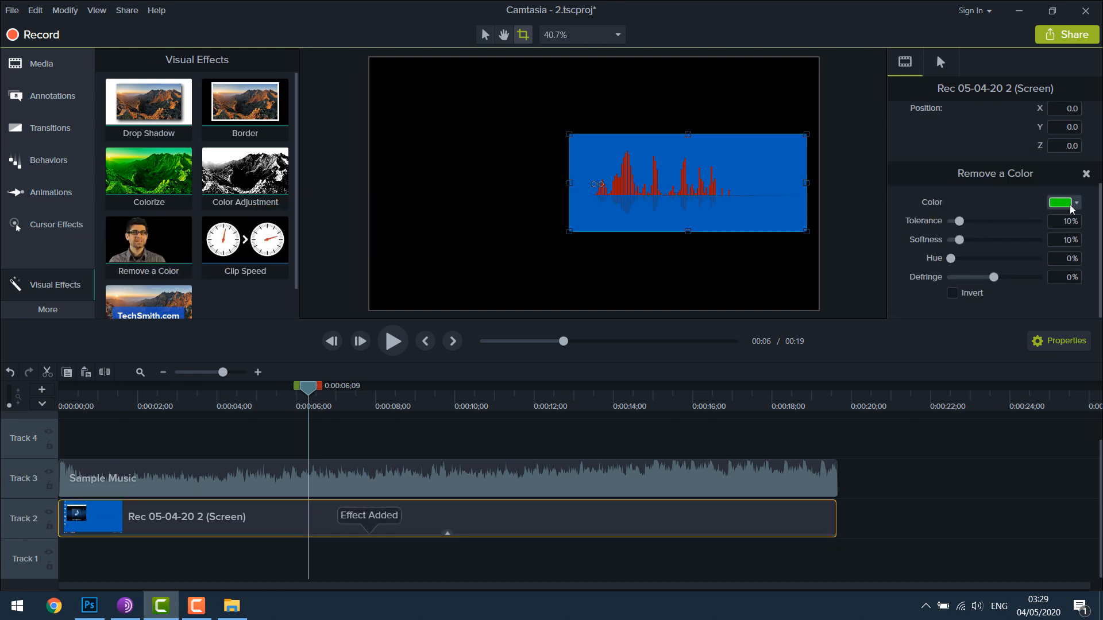
{"action": "left_click", "coordinate": [1076, 203]}
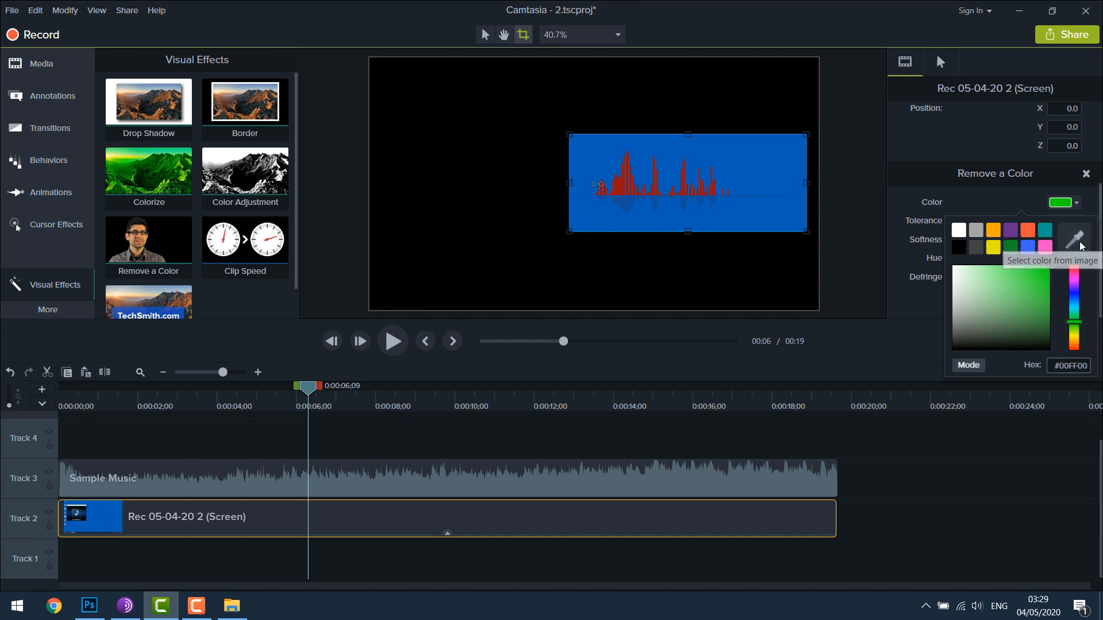
- Eyedrop the blue background as the removed colour and preview from the start
{"action": "left_click", "coordinate": [689, 181]}
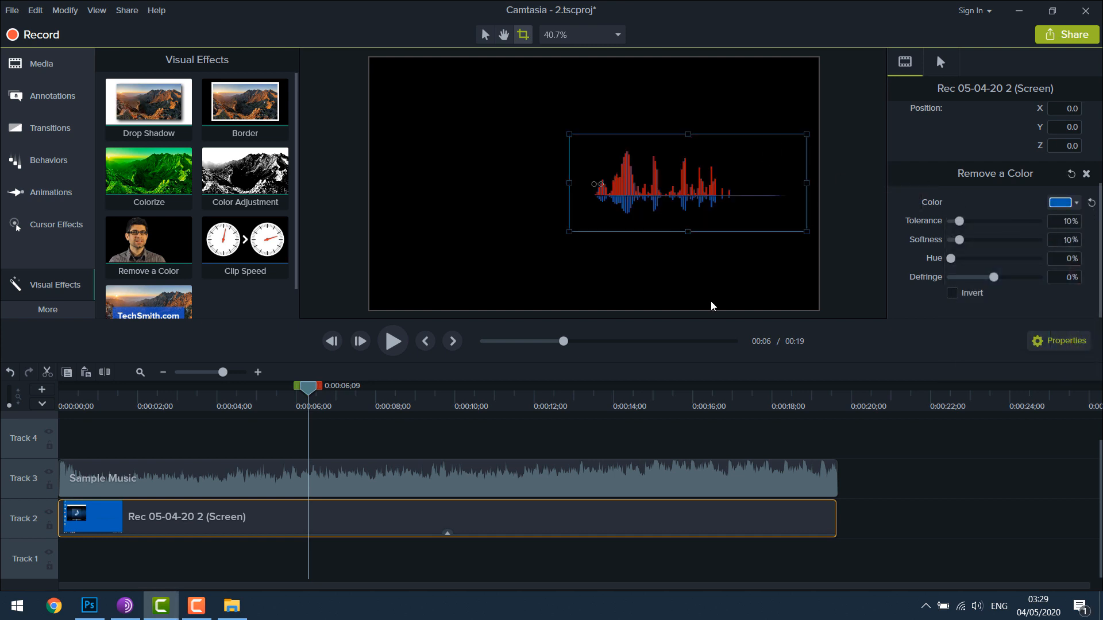
{"action": "left_click", "coordinate": [113, 386]}
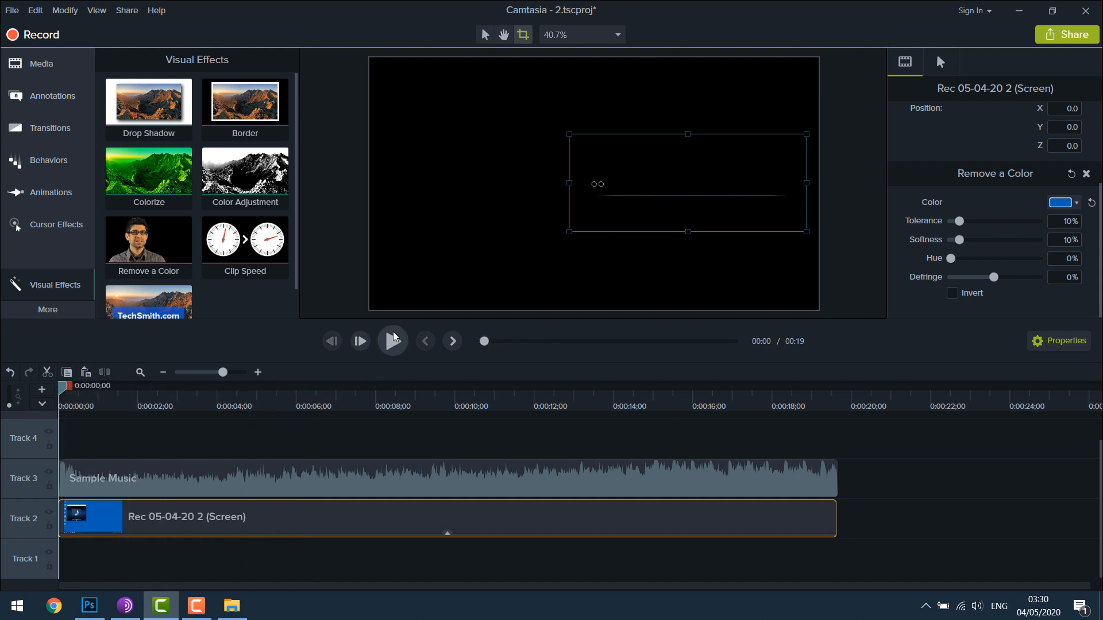
{"action": "left_click", "coordinate": [392, 341]}
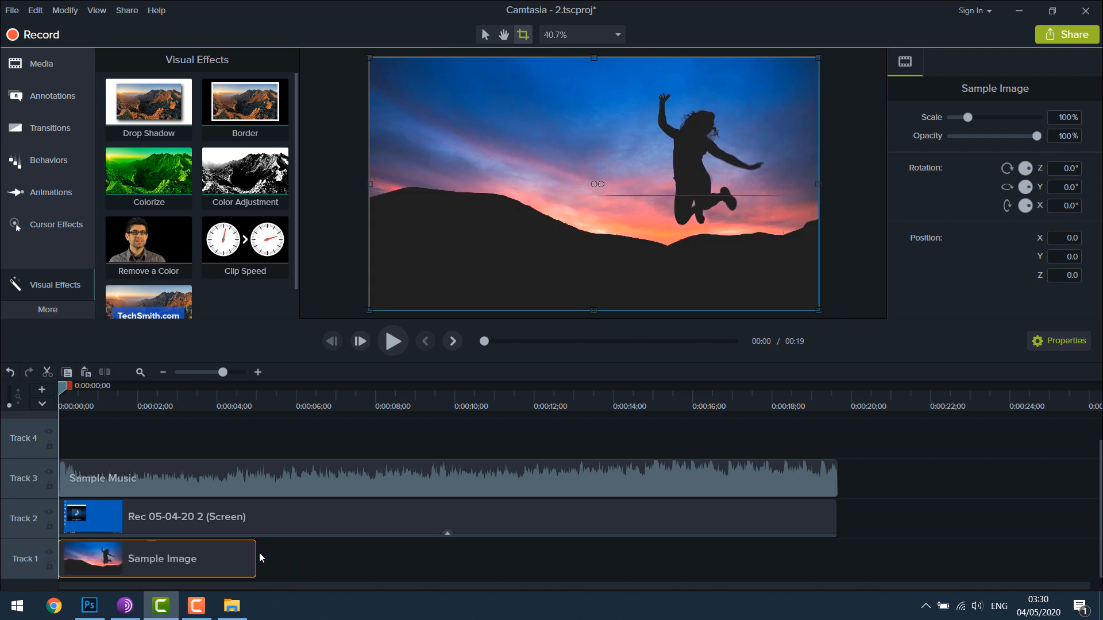
- Stretch the sunset Sample Image to span the whole recording and preview the composite
{"action": "left_click_drag", "start_coordinate": [259, 559], "coordinate": [640, 559]}
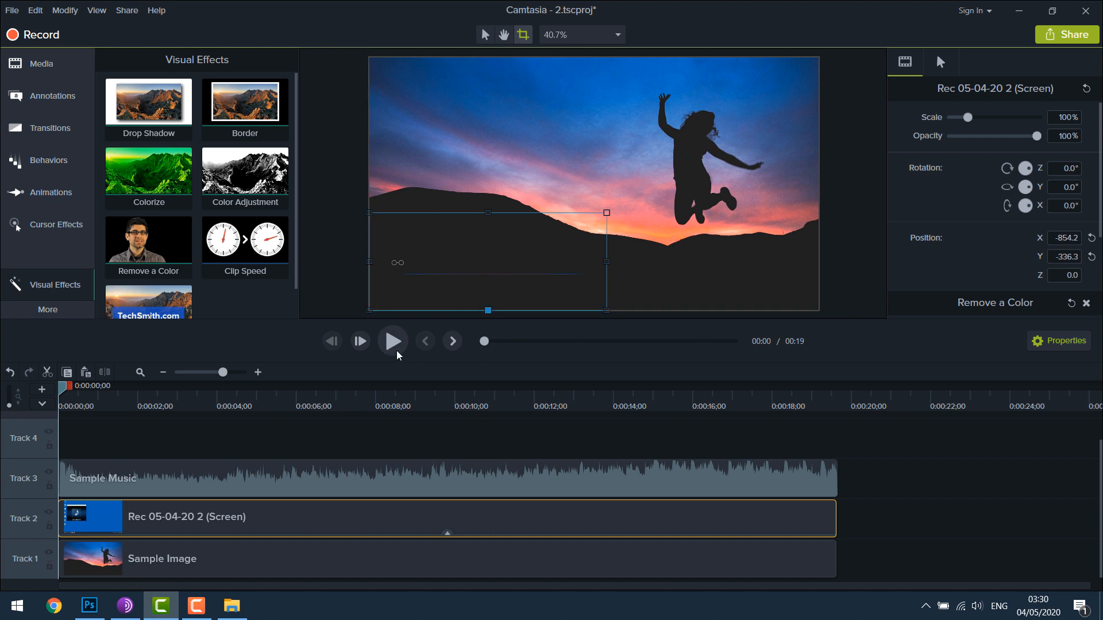
{"action": "left_click", "coordinate": [392, 341]}
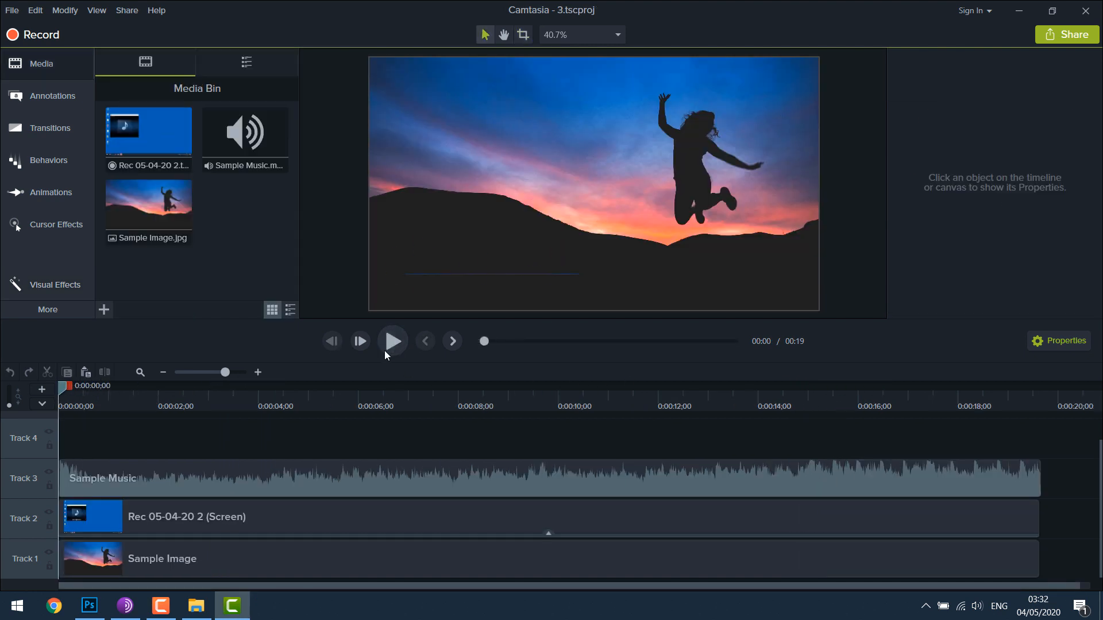
- Start a custom production keeping MP4 - Smart Player output
{"action": "left_click", "coordinate": [127, 10]}
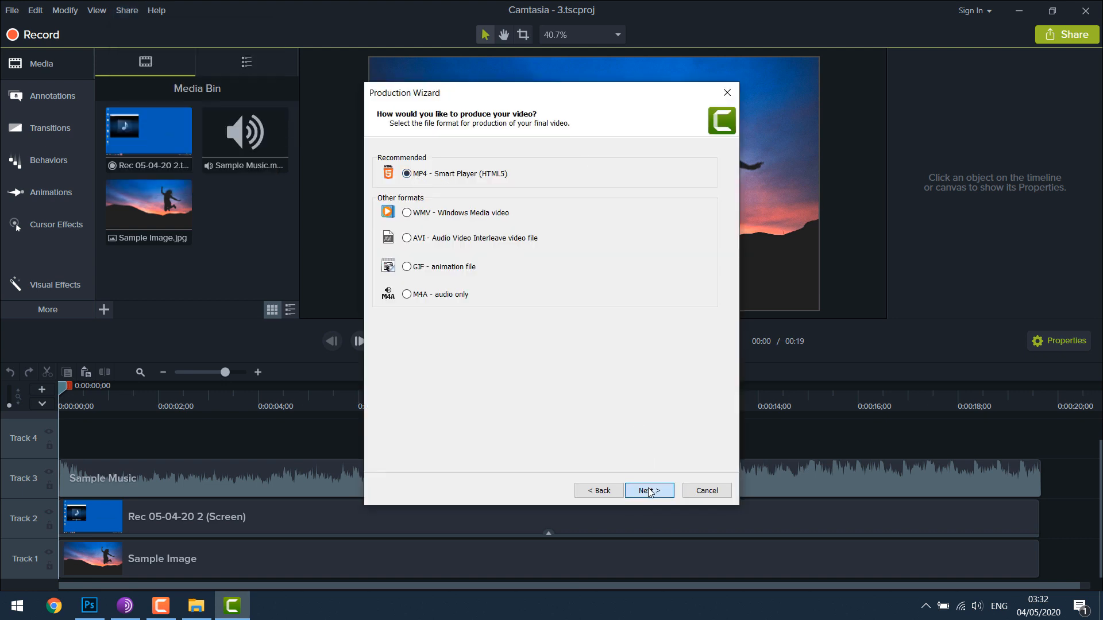
{"action": "left_click", "coordinate": [648, 490]}
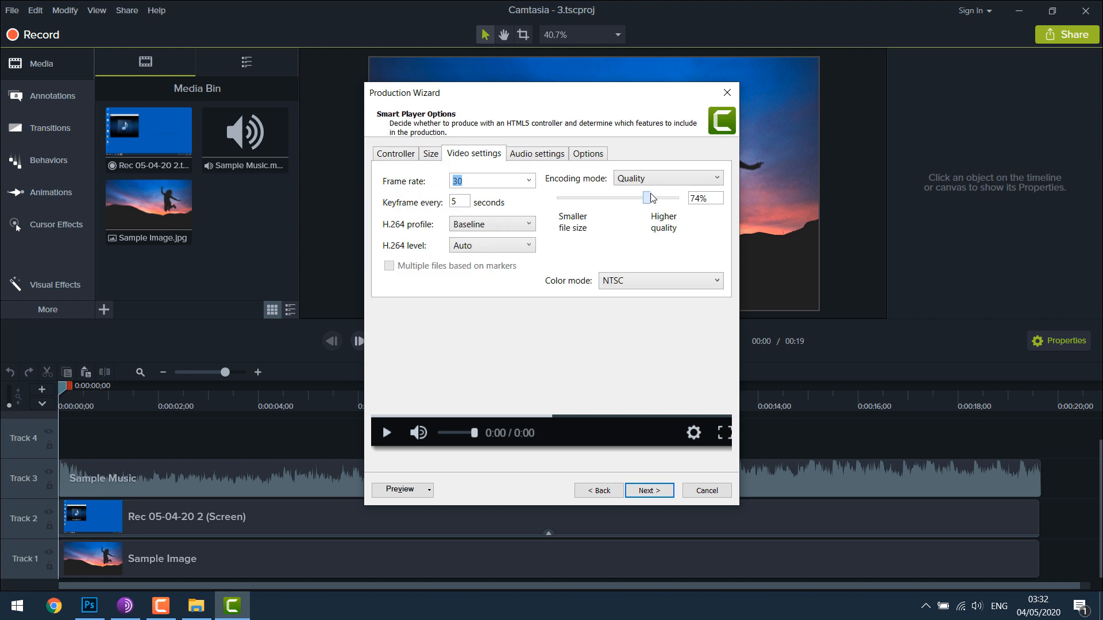
{"action": "left_click", "coordinate": [587, 154]}
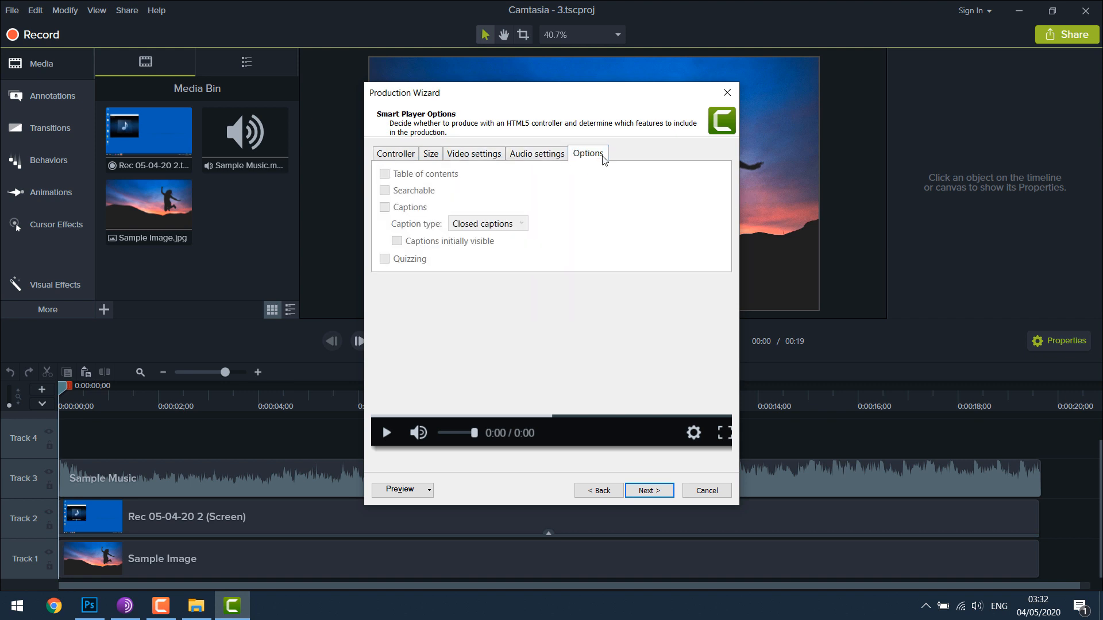
- Step through the player and output settings and render into desktop folder 3
{"action": "left_click", "coordinate": [647, 490]}
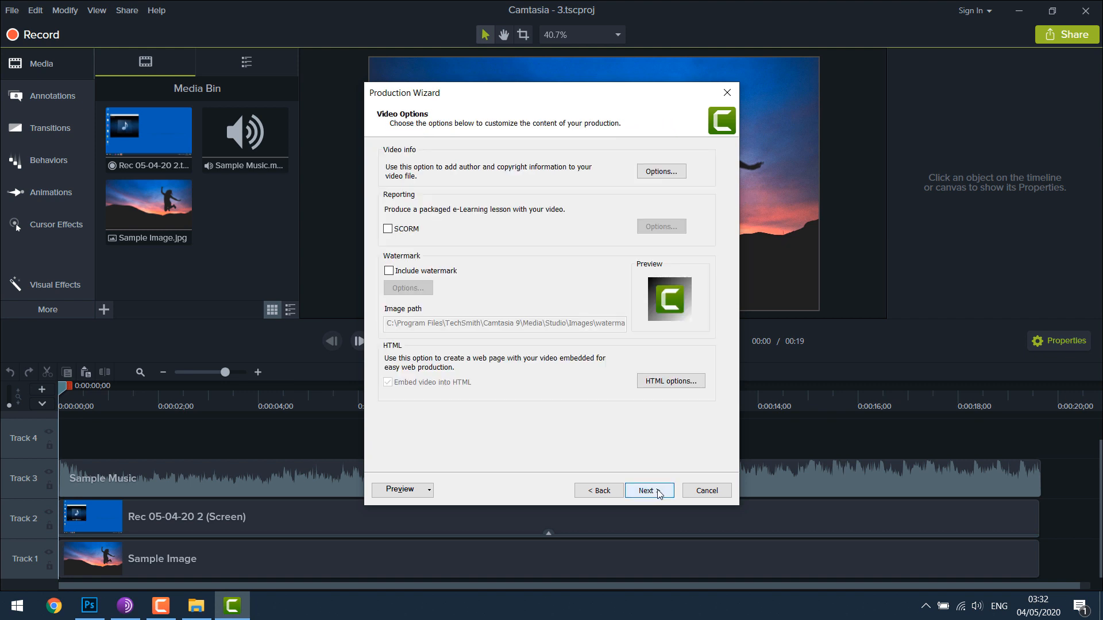
{"action": "left_click", "coordinate": [648, 490]}
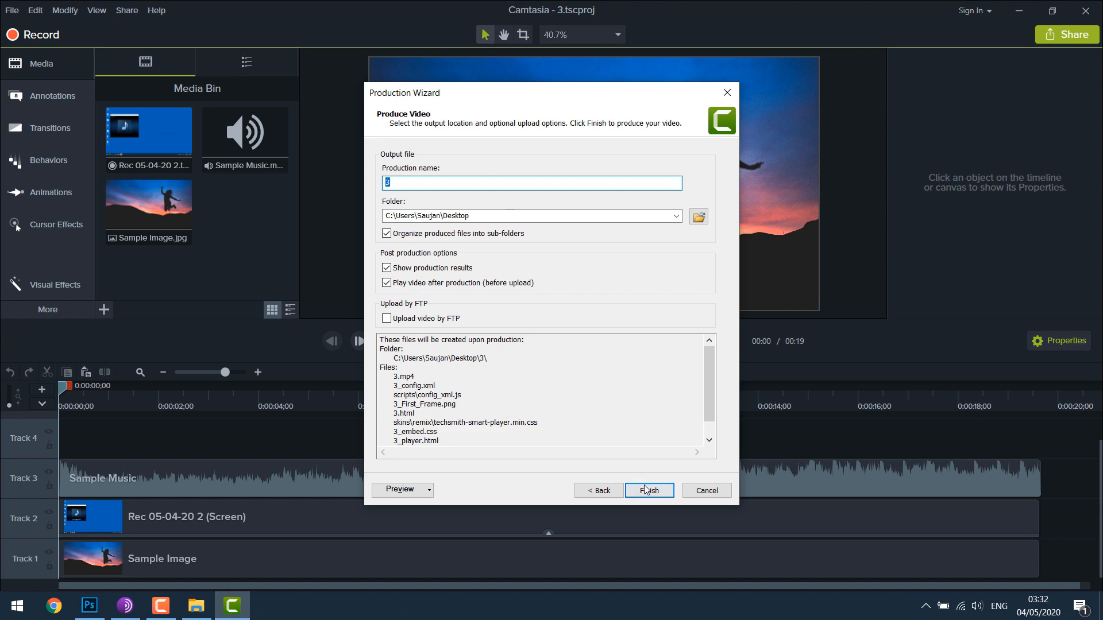
{"action": "left_click", "coordinate": [647, 490]}
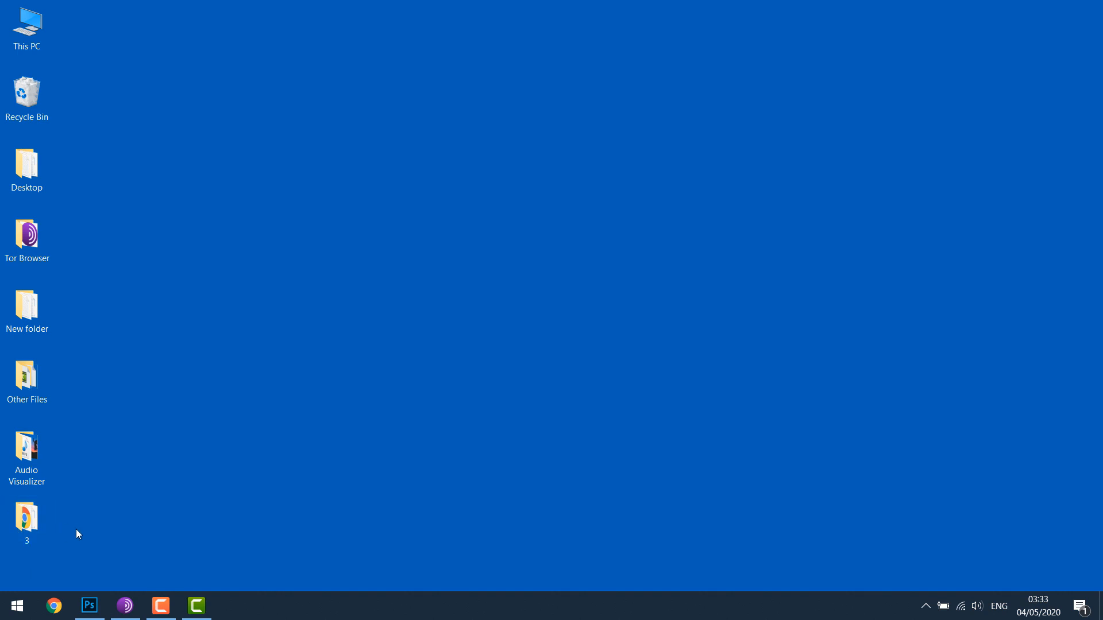
- Open folder 3 on the desktop and play the exported 3 MP4 file
{"action": "double_click", "coordinate": [25, 514]}
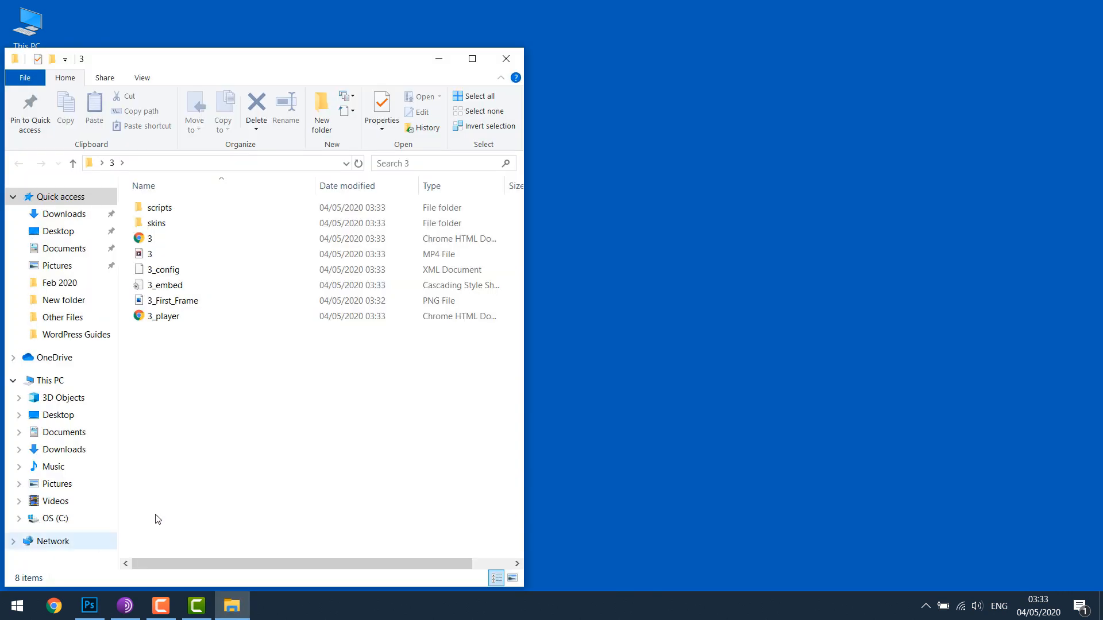
{"action": "left_click", "coordinate": [150, 254]}
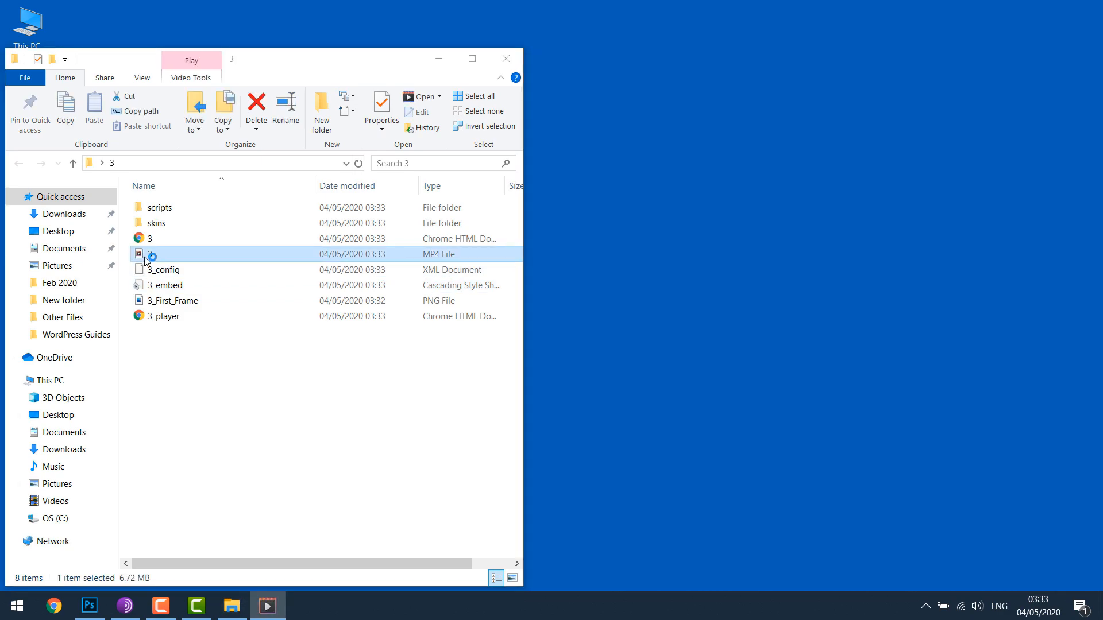